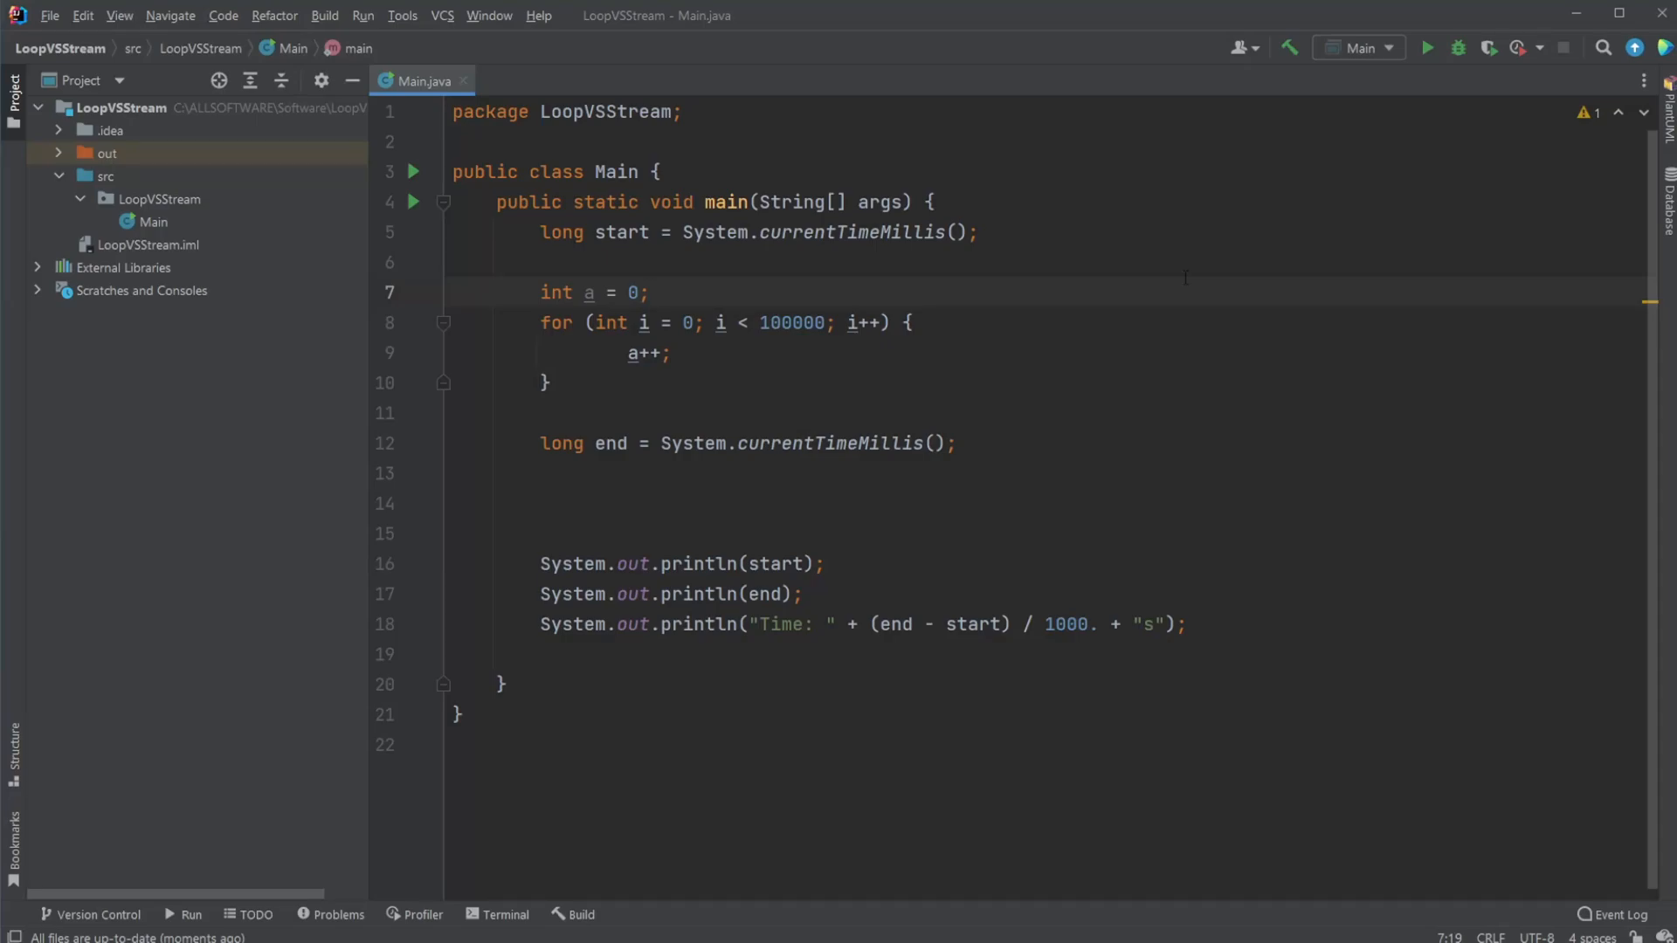
Walk through the timing code: start-time line, loop body end, 1000. divisor and a++ increment
{"action": "left_click_drag", "start_coordinate": [540, 291], "coordinate": [550, 383]}
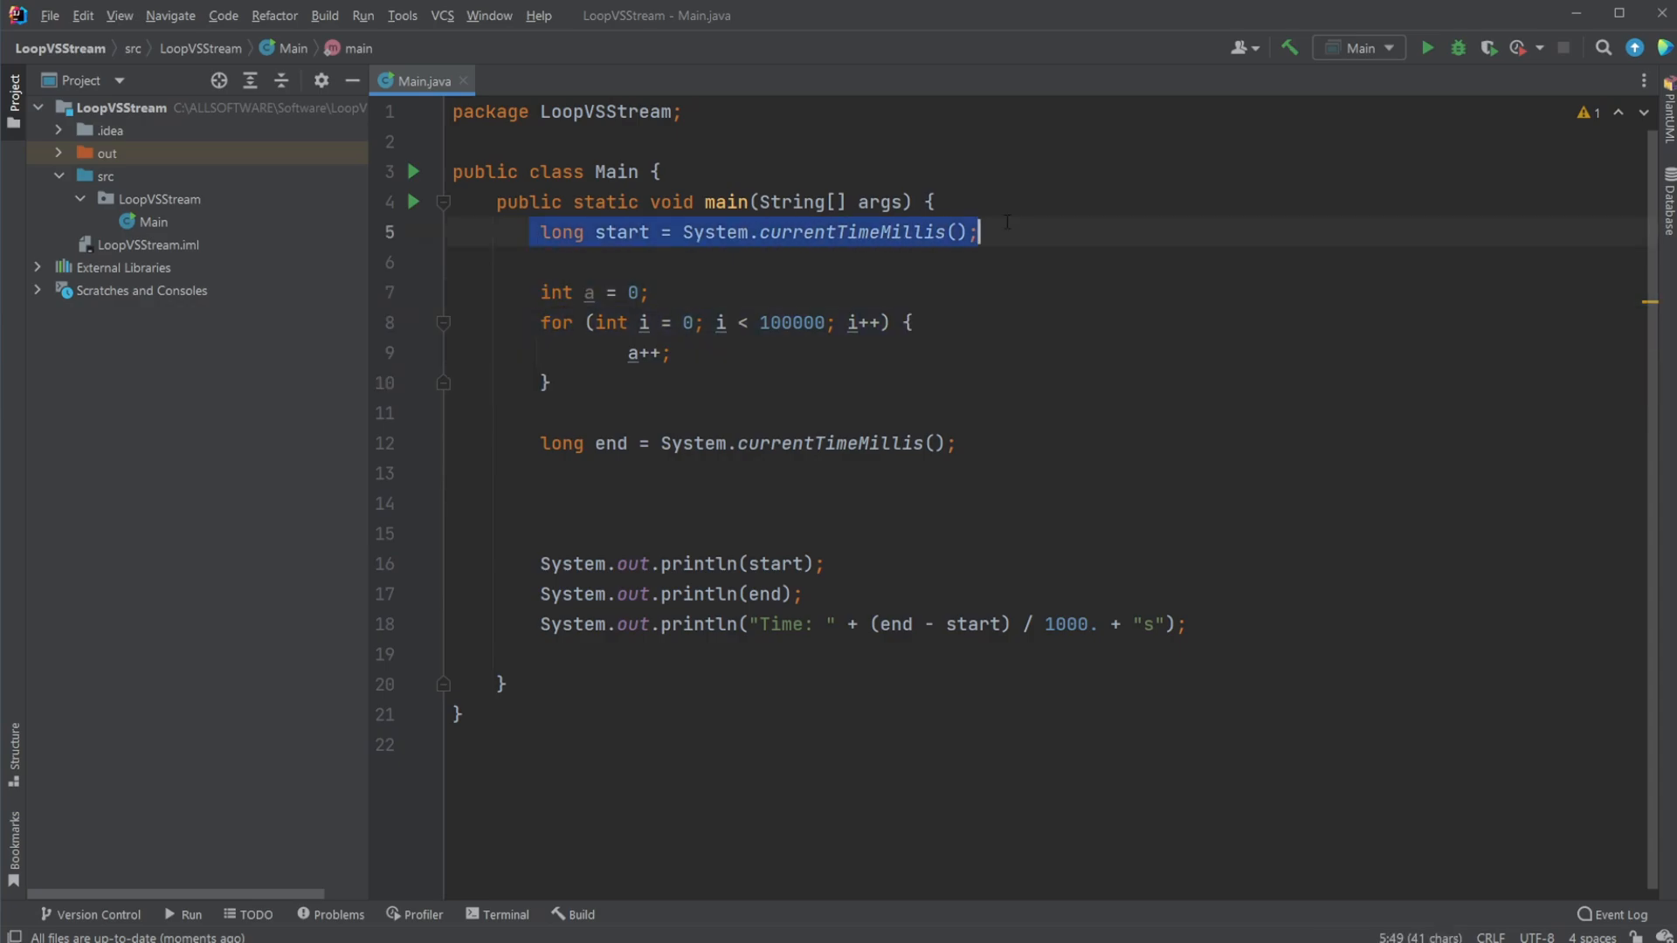
{"action": "left_click", "coordinate": [714, 233]}
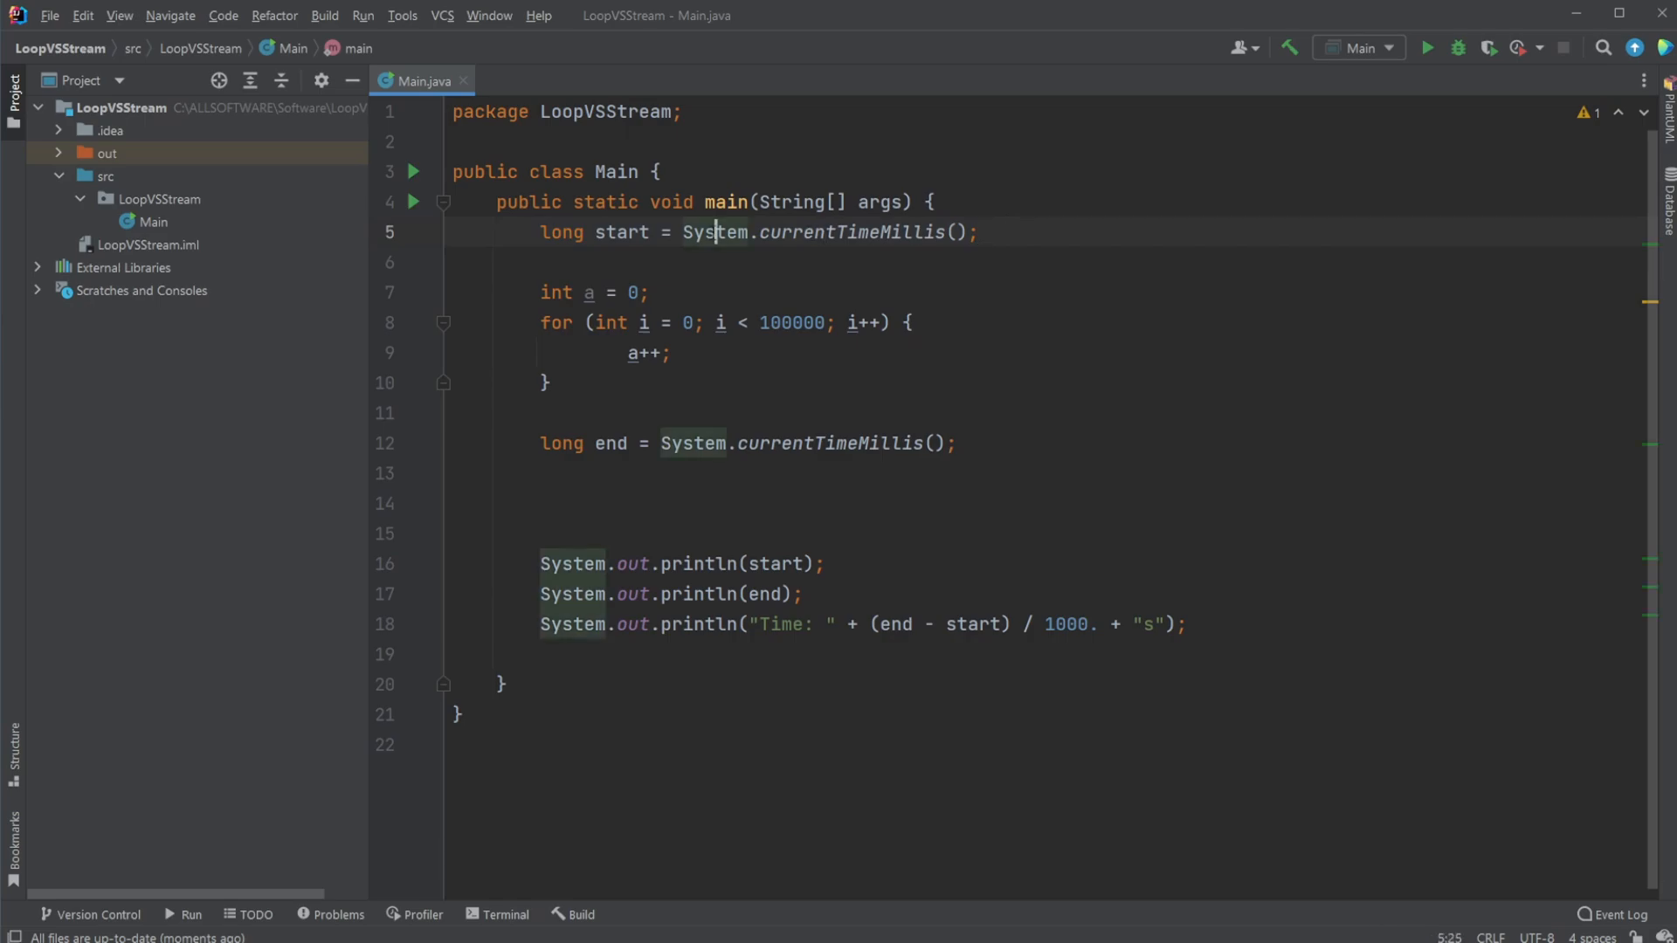
{"action": "double_click", "coordinate": [694, 442]}
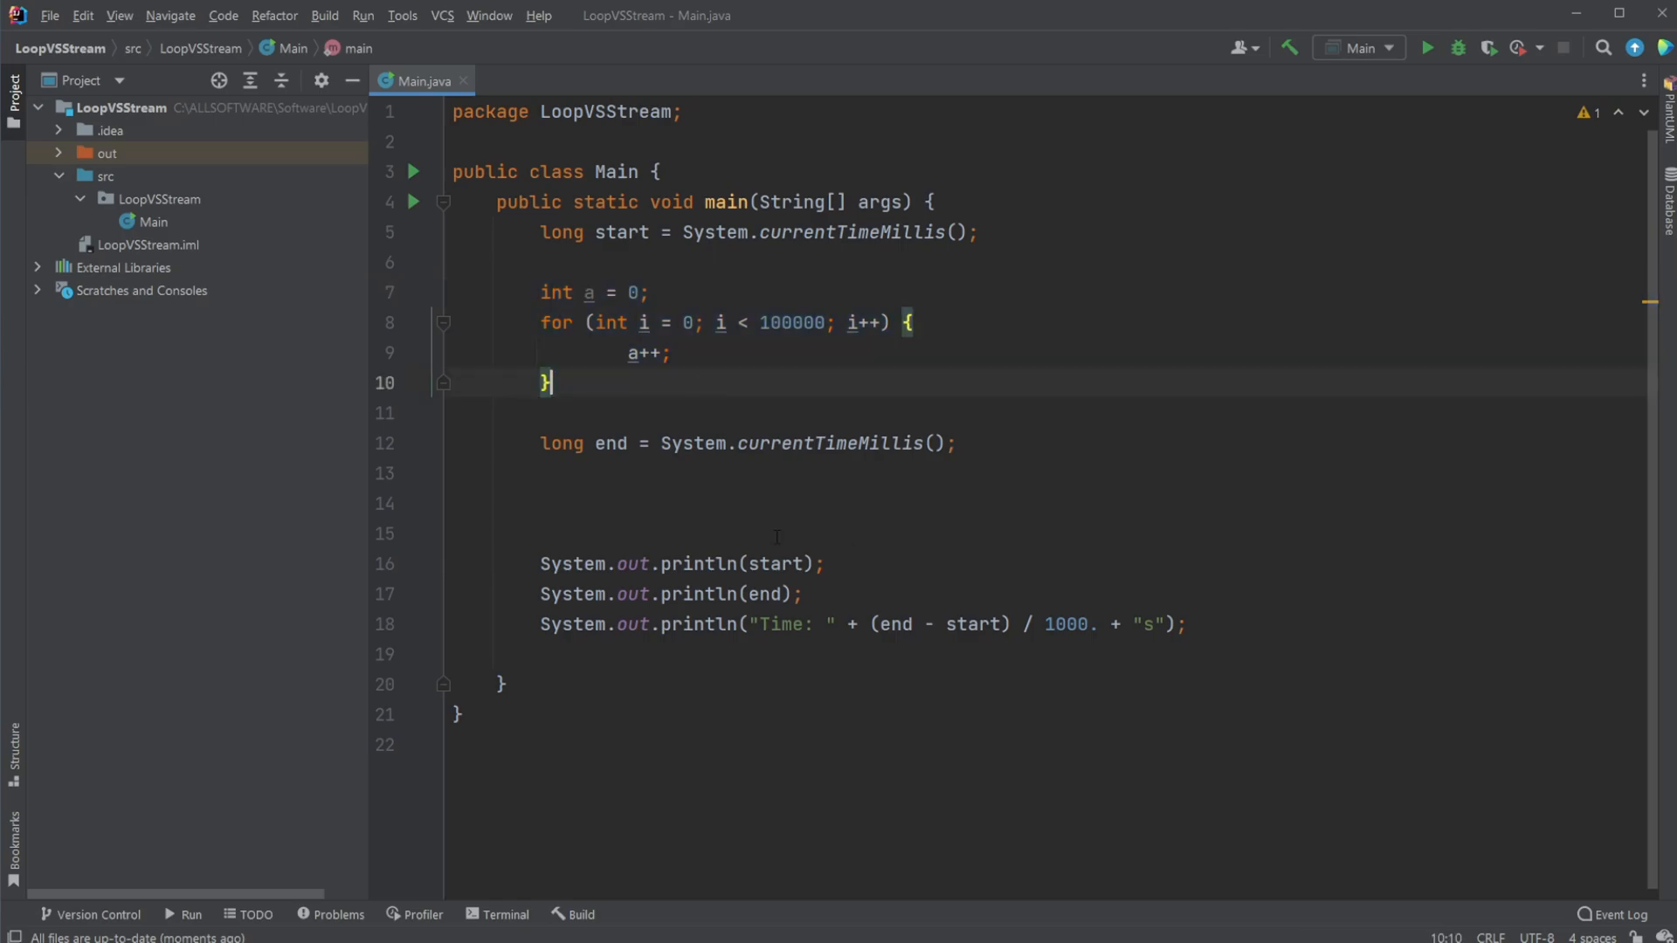
{"action": "double_click", "coordinate": [764, 594]}
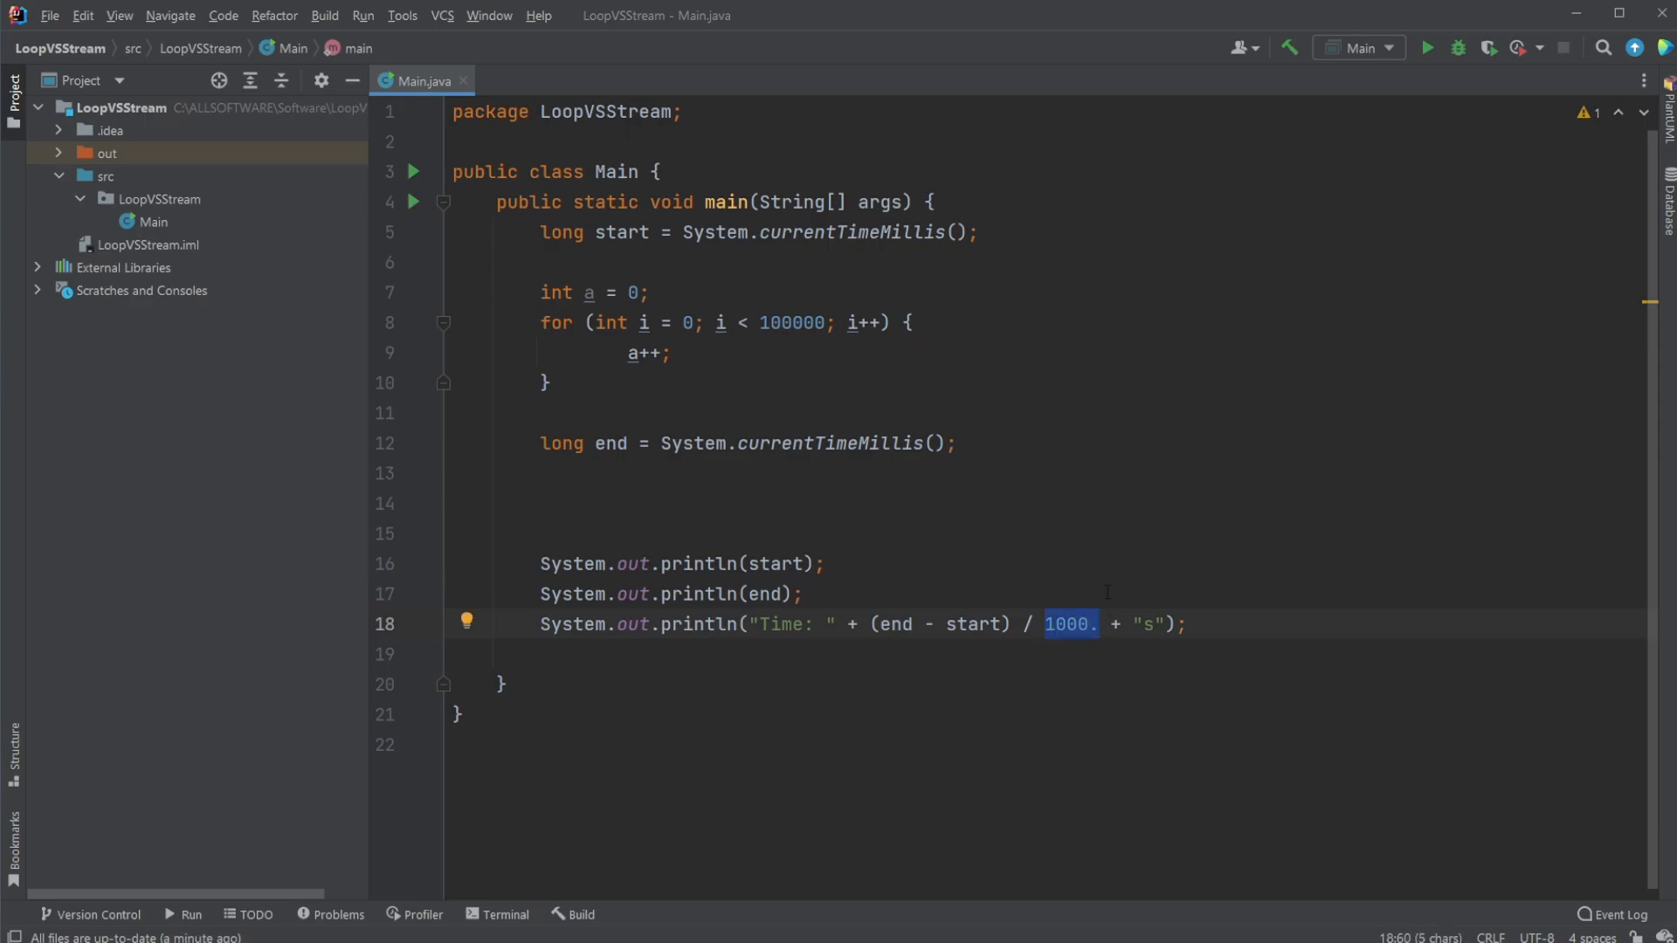
{"action": "left_click", "coordinate": [790, 321]}
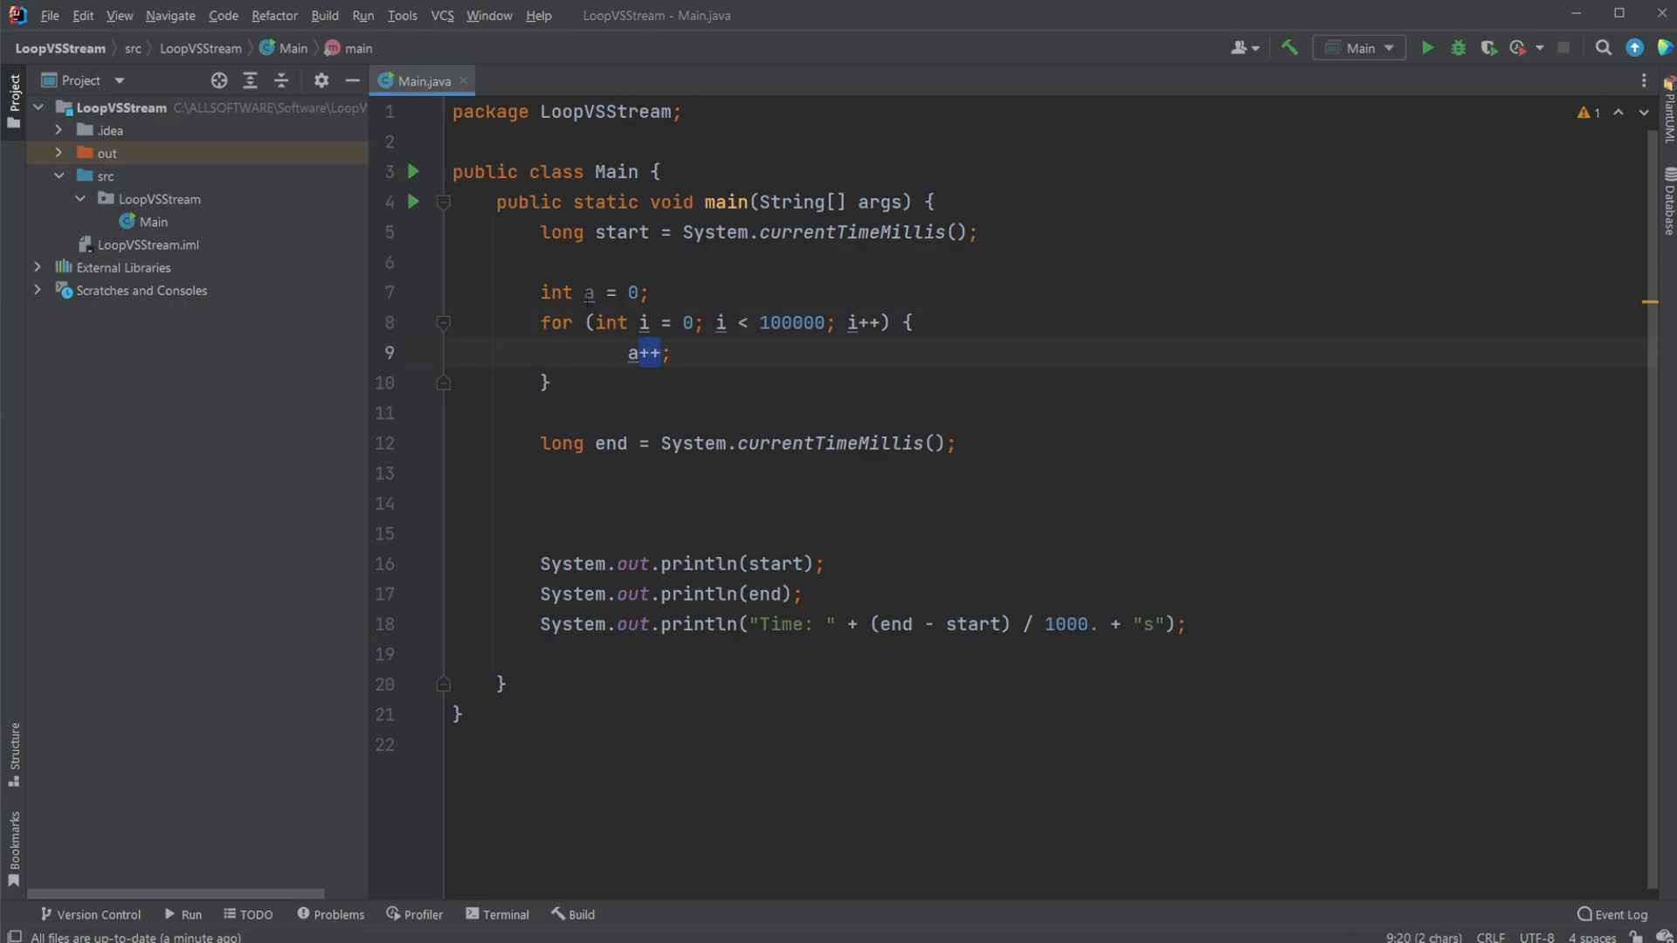
Run the timing program several times at 100000 iterations to compare printed timings
{"action": "left_click", "coordinate": [1427, 47]}
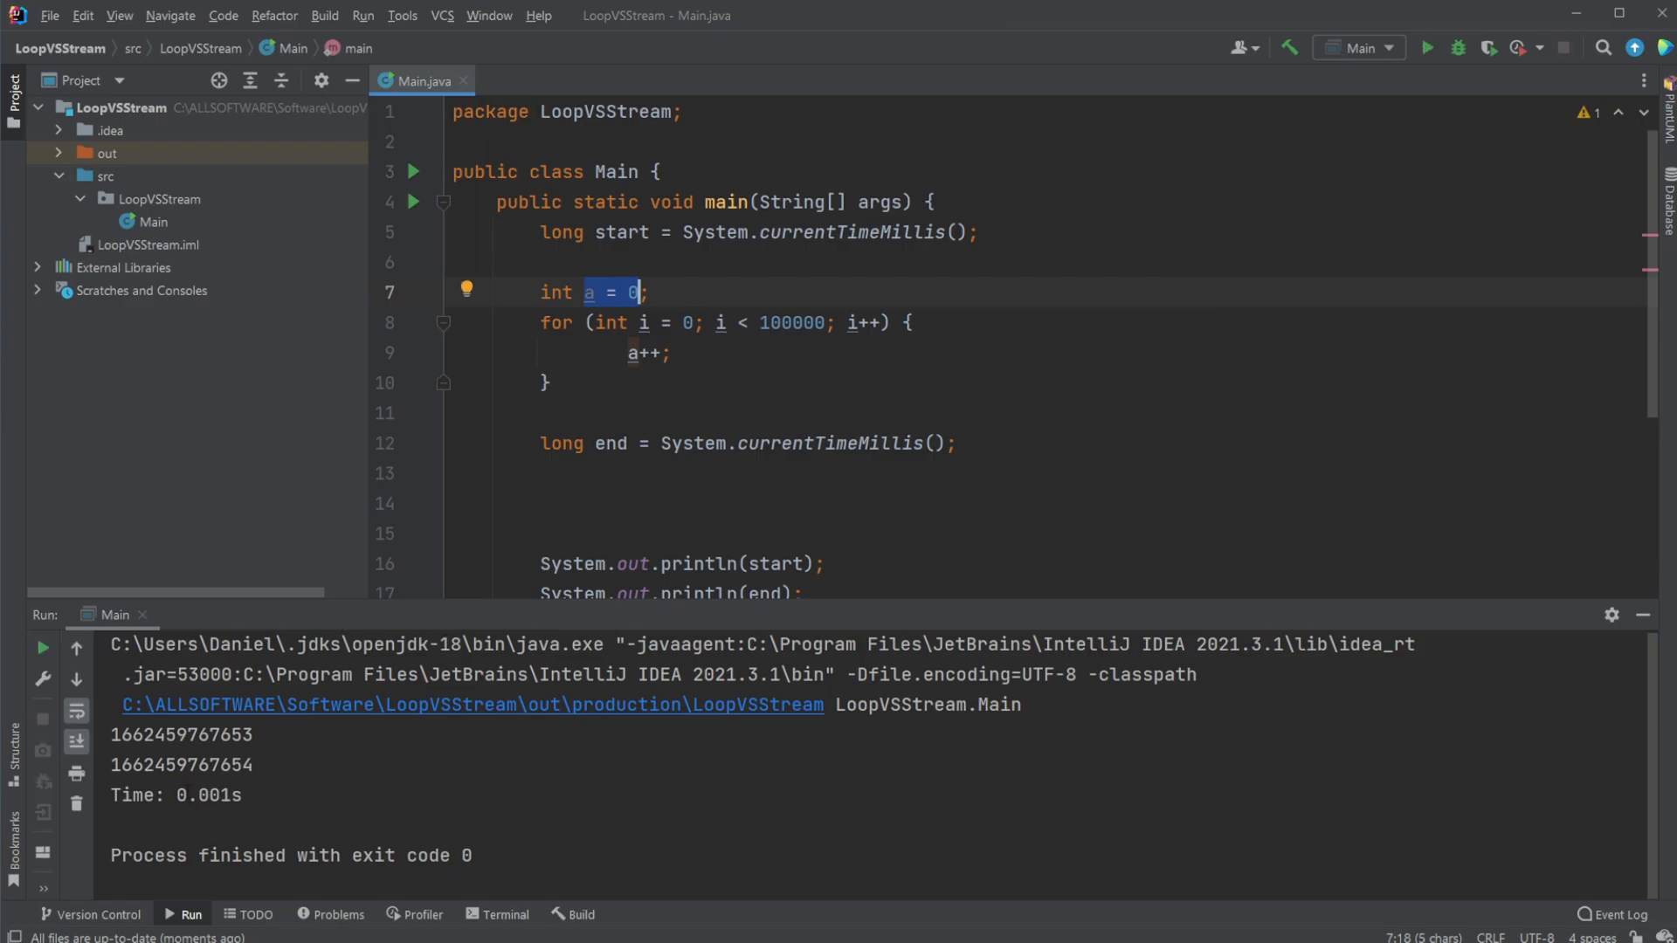
{"action": "left_click", "coordinate": [1427, 47]}
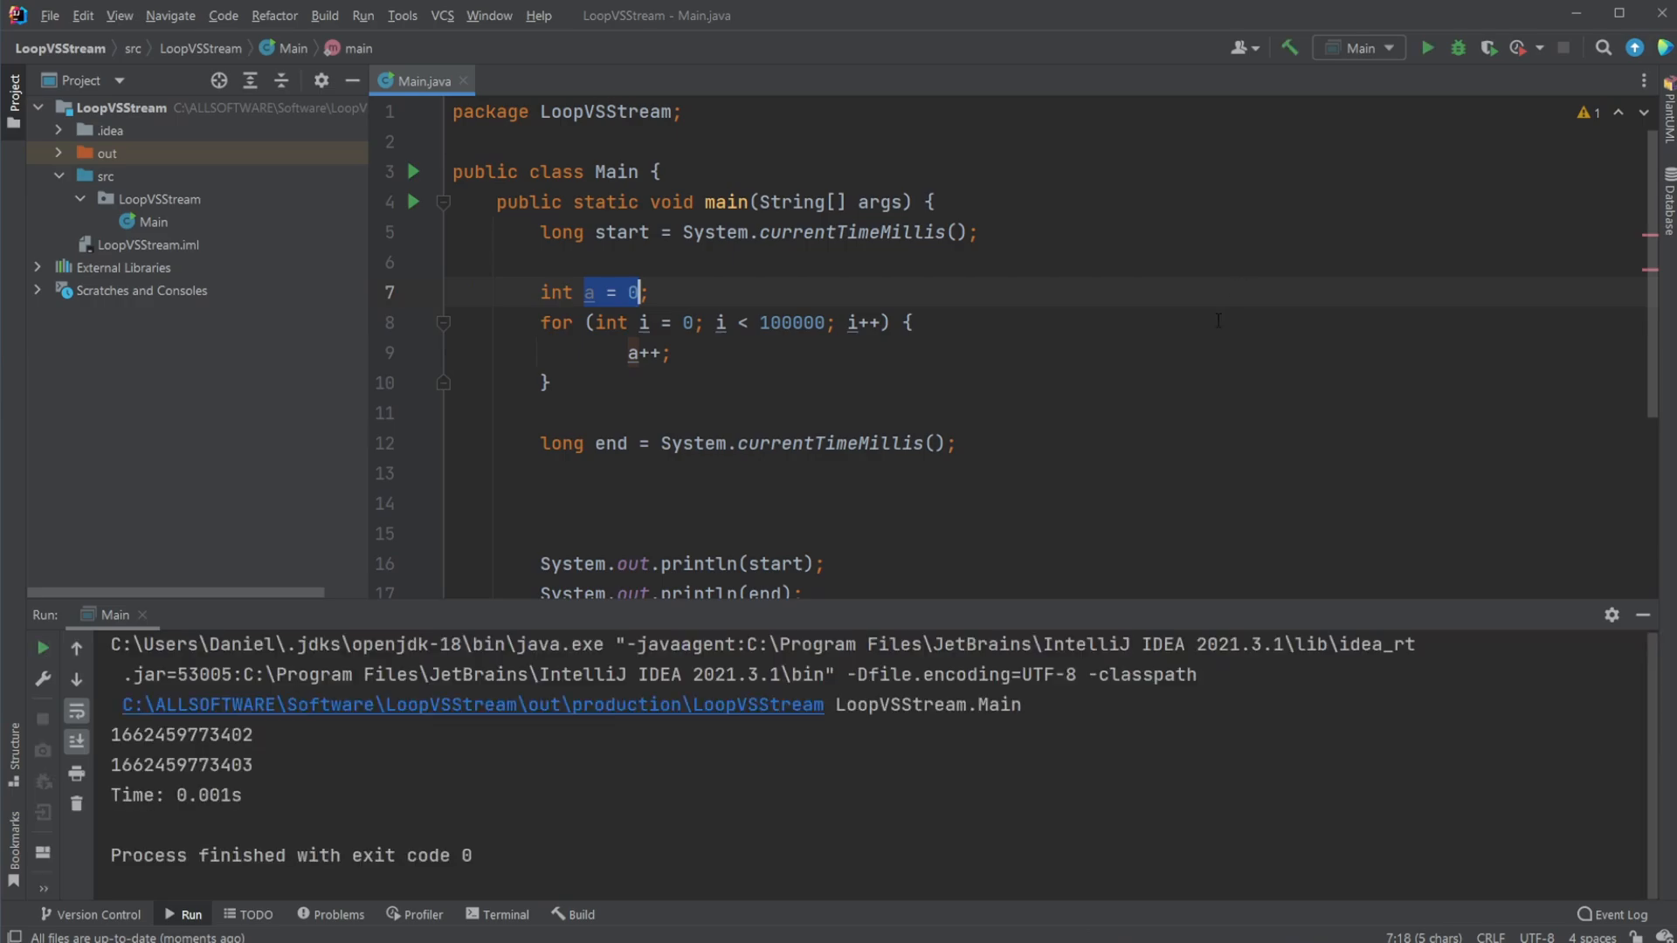
{"action": "left_click", "coordinate": [1427, 47]}
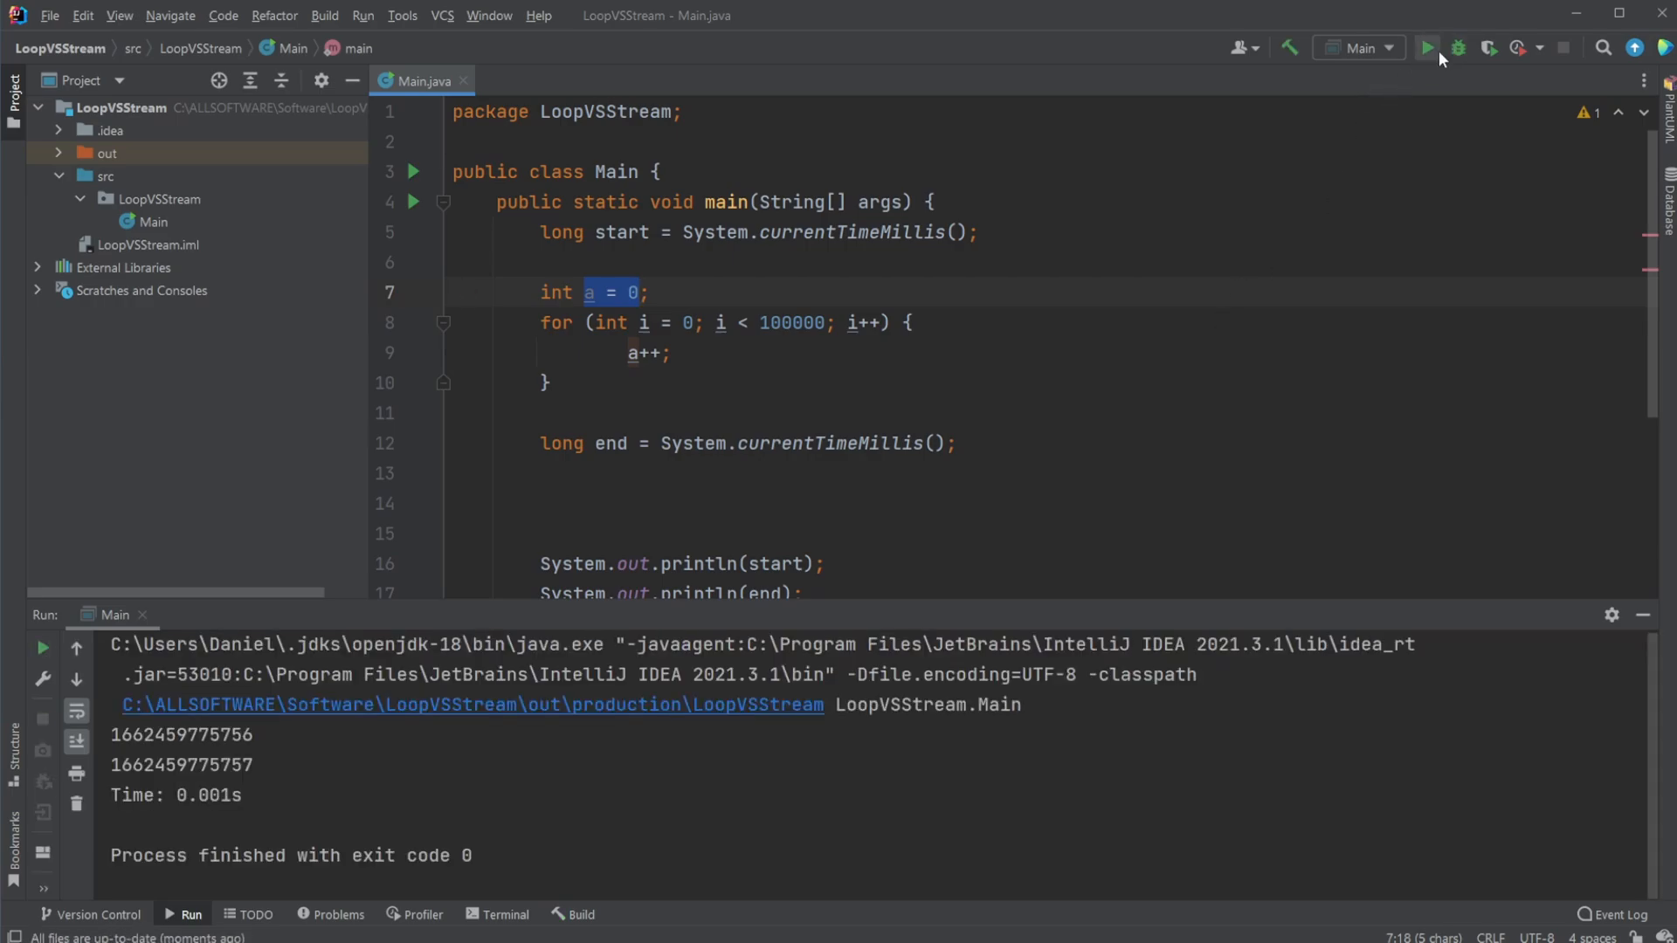
{"action": "left_click", "coordinate": [1427, 47]}
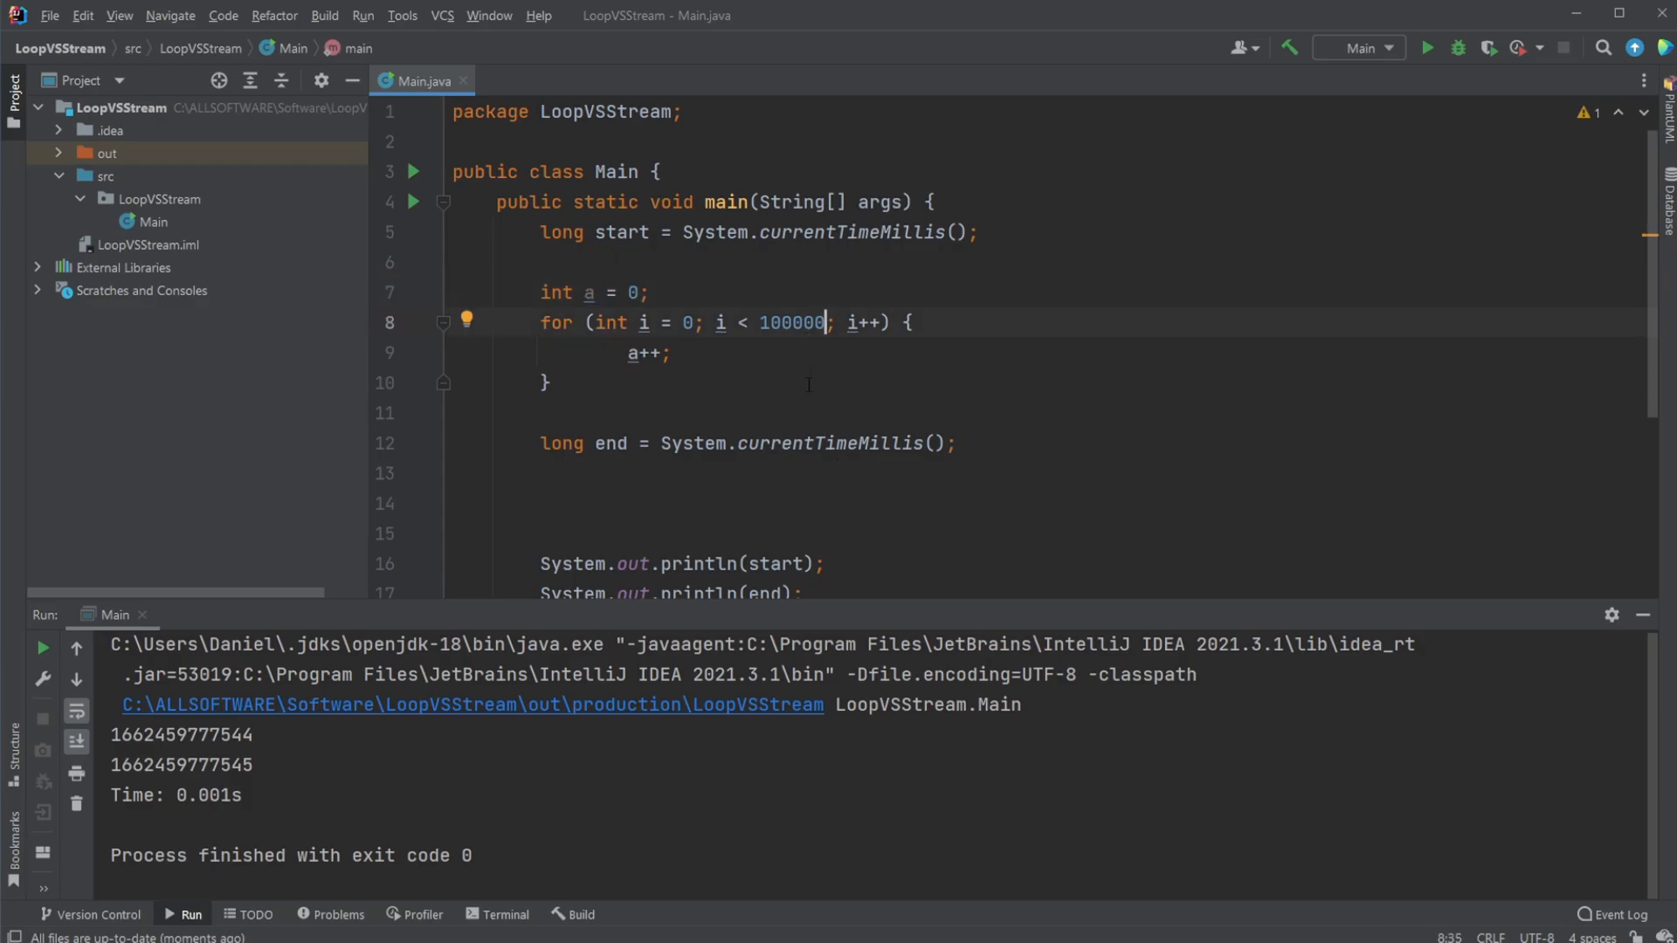
Cut the loop limit to 1000, rerun for 0.0s, then restore the limit to 100000
{"action": "key", "text": "Backspace"}
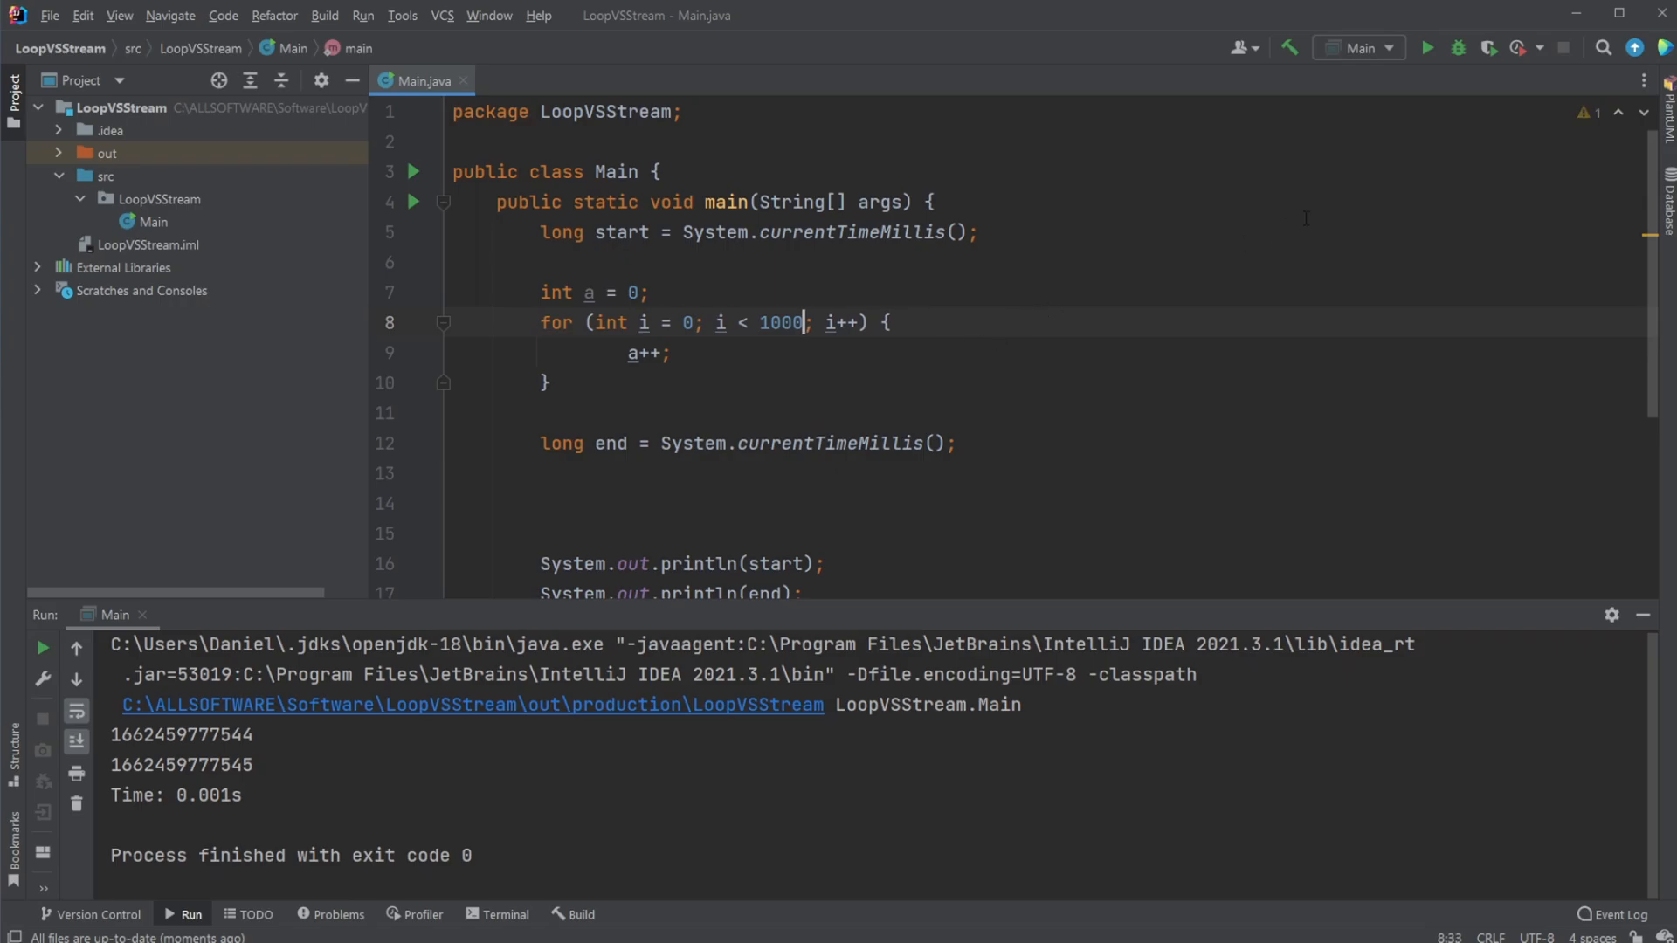
{"action": "mouse_move", "coordinate": [1426, 49]}
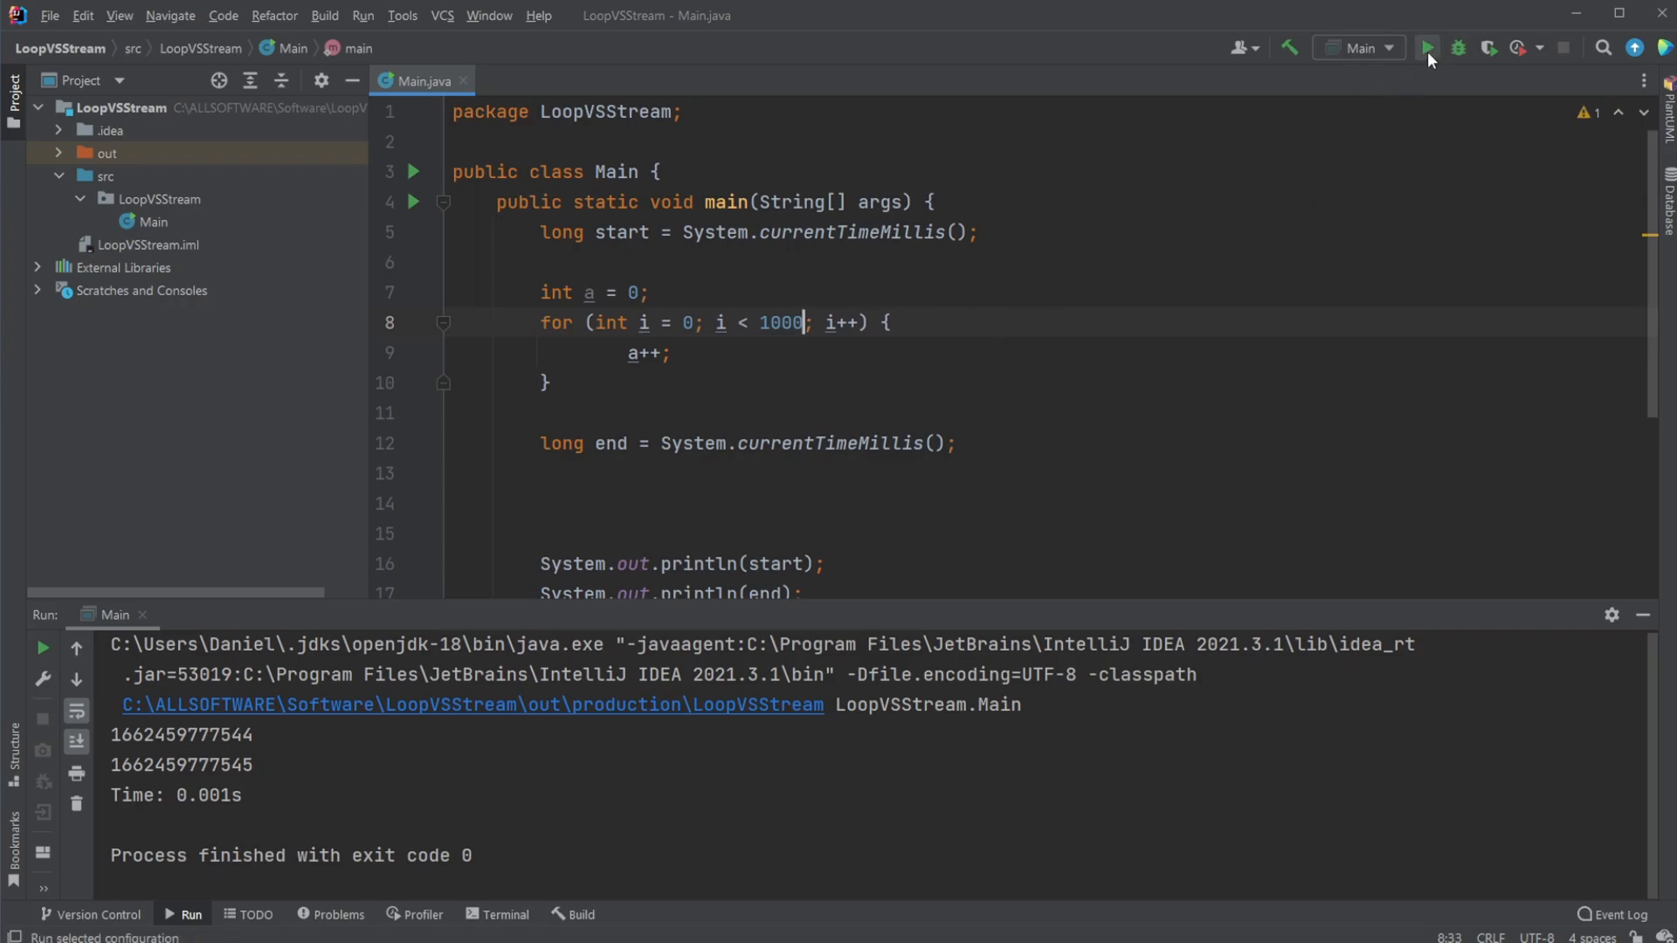
{"action": "left_click", "coordinate": [1426, 47]}
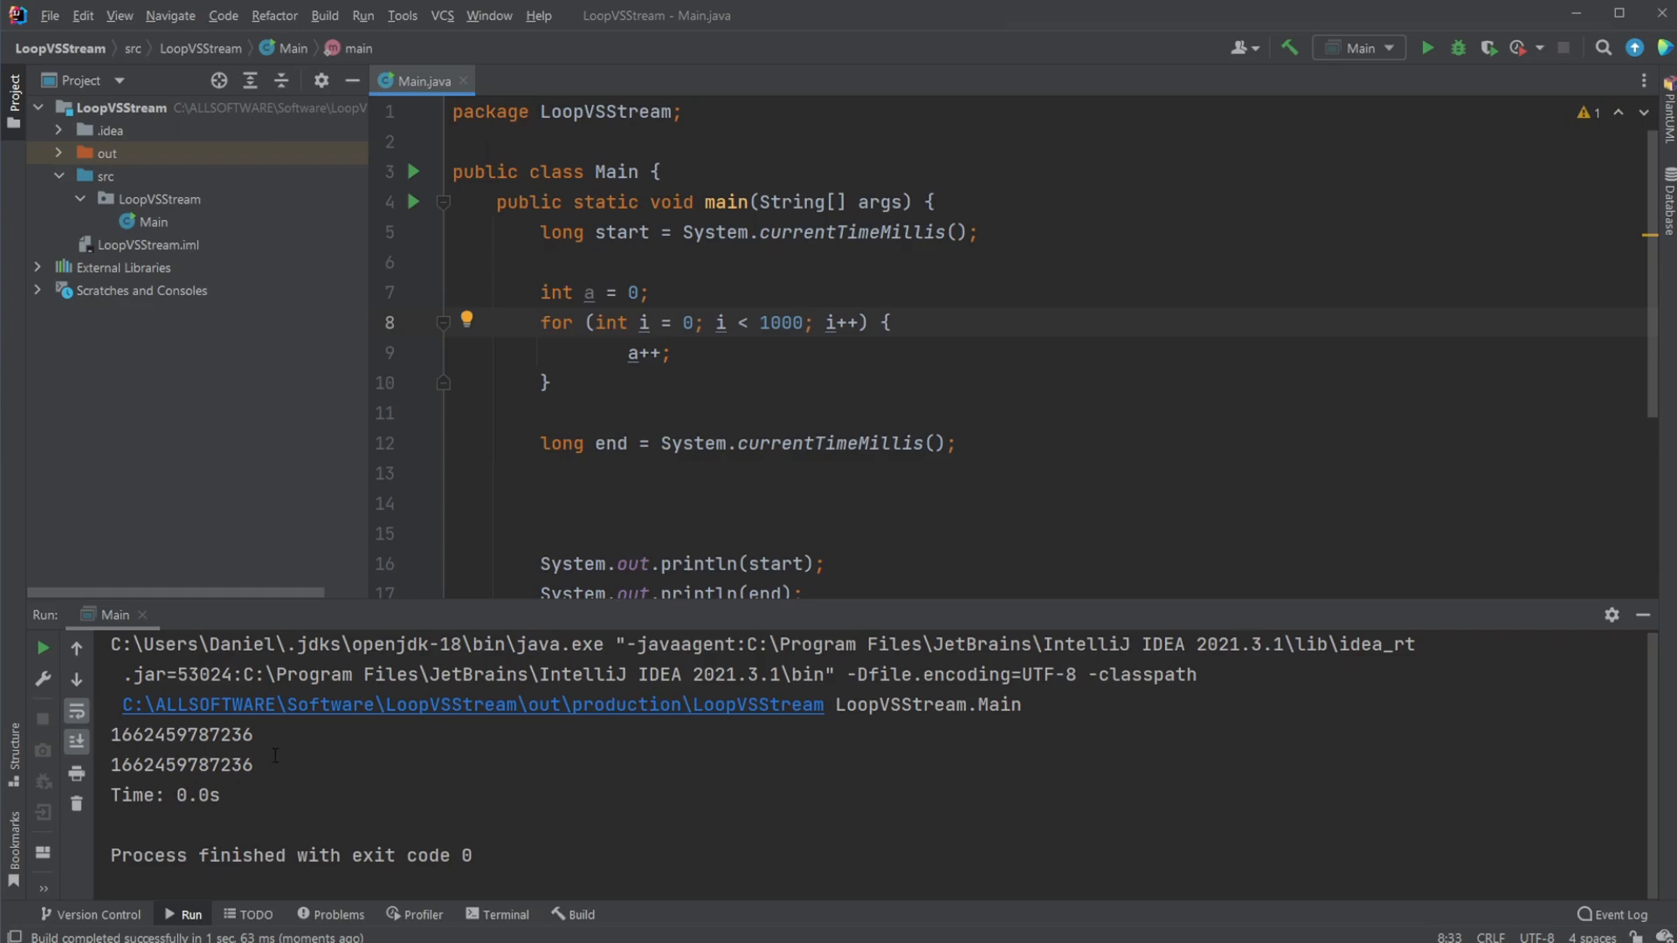
{"action": "type", "text": "0"}
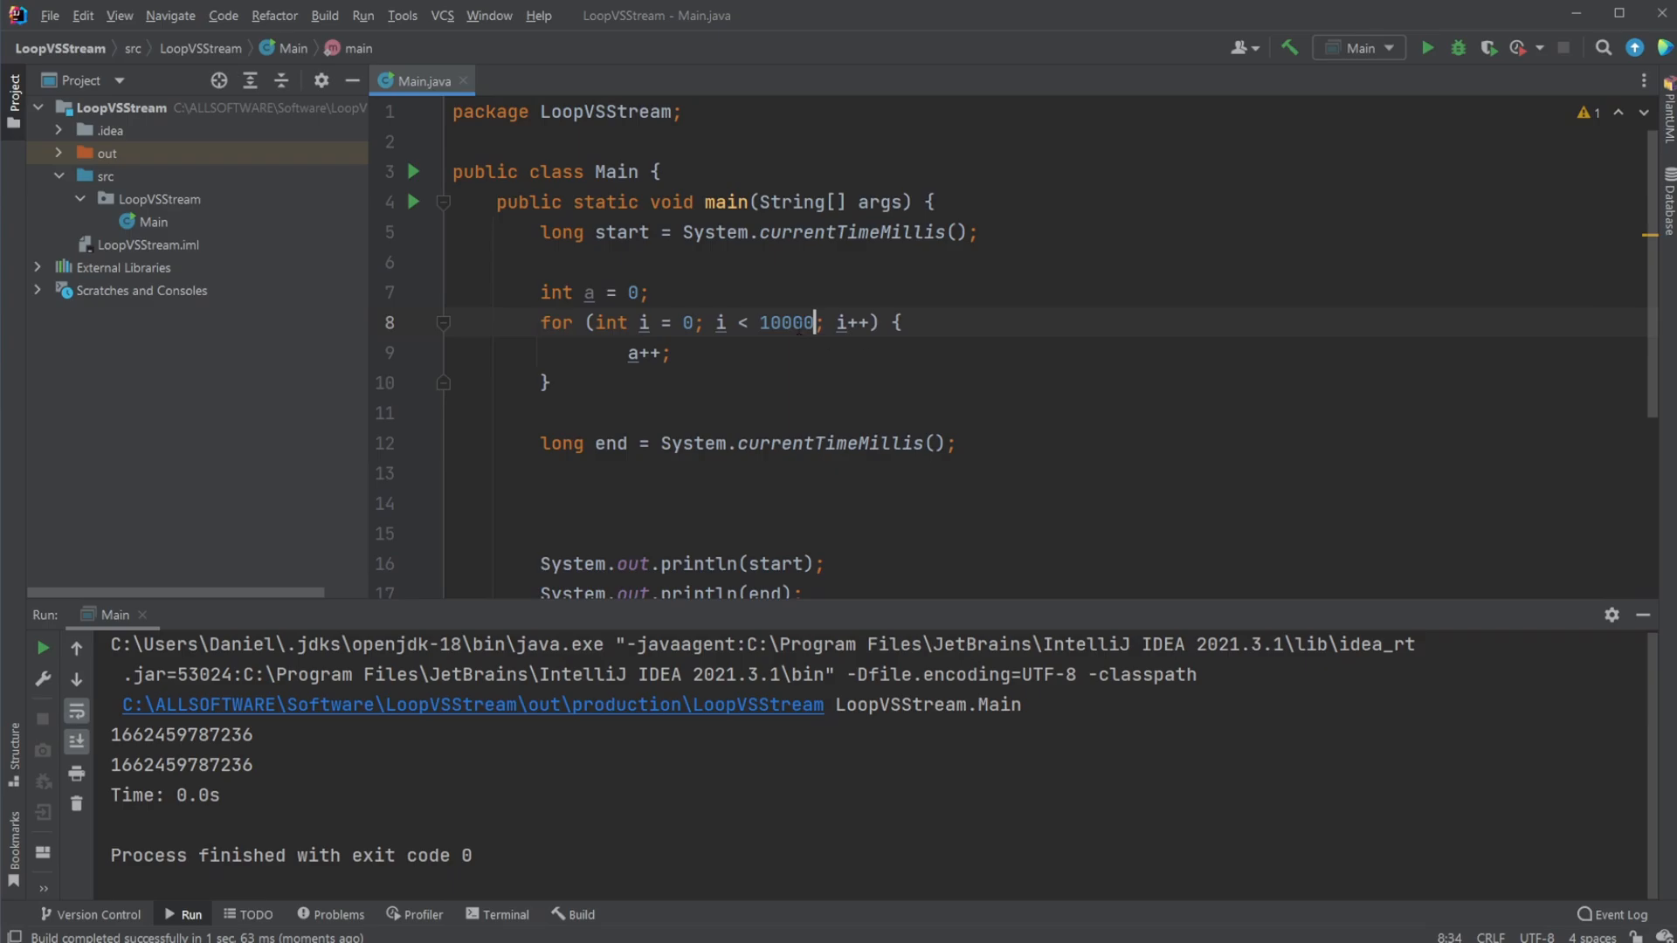
{"action": "type", "text": "0"}
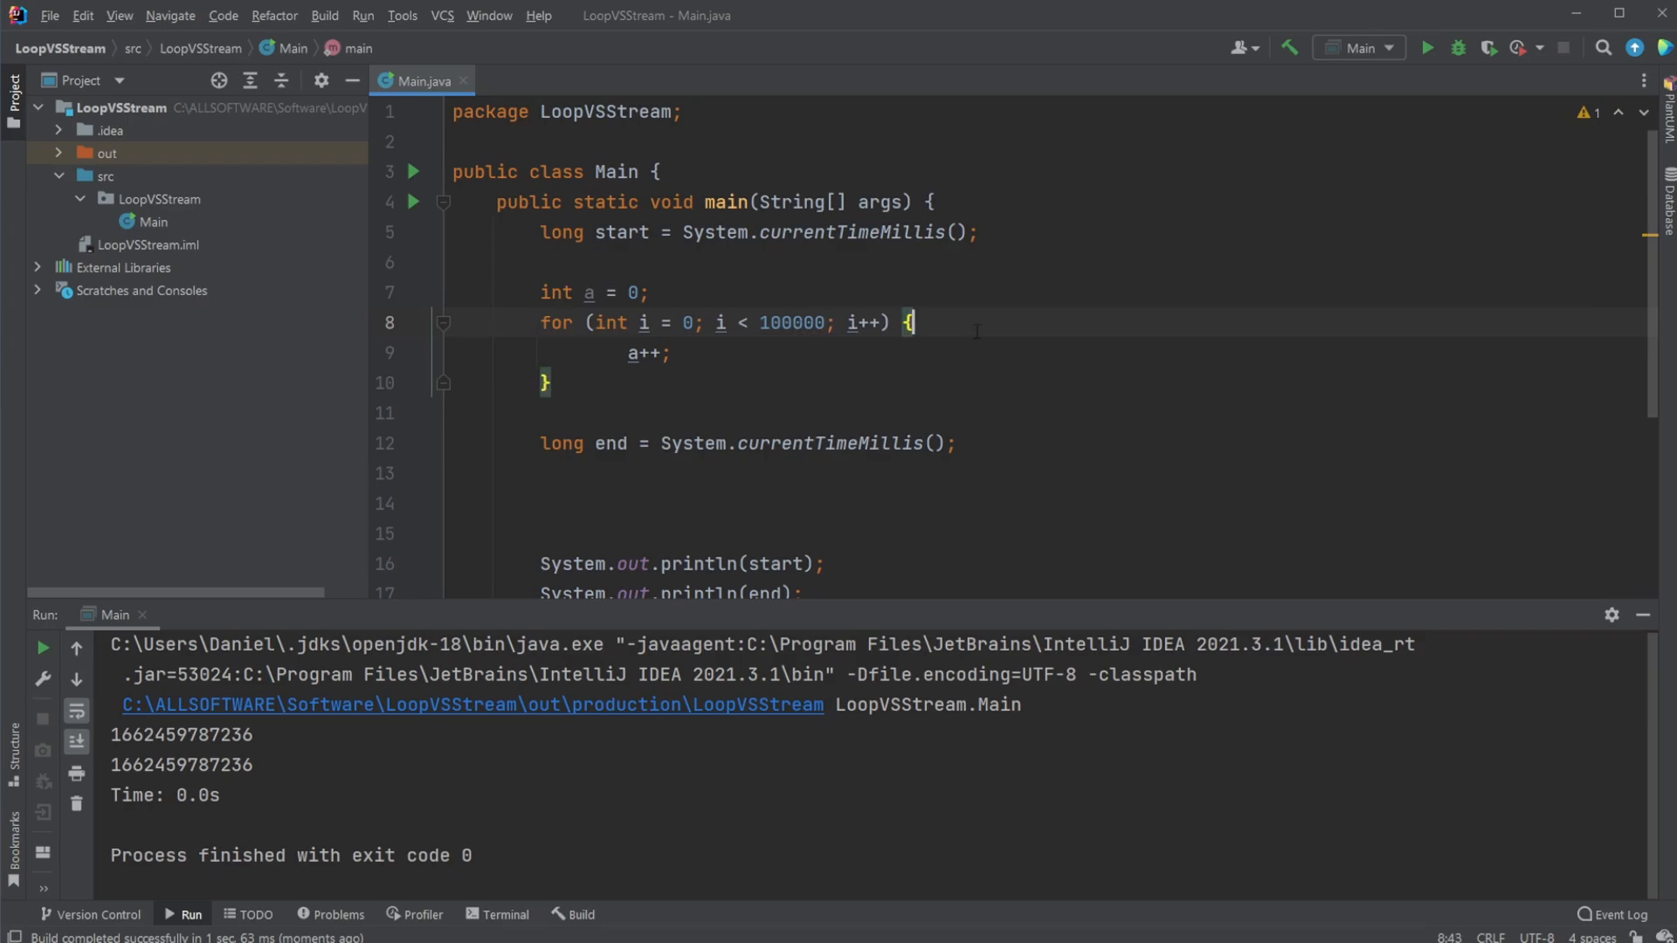
Wrap the increment in an inner for loop bounded at 100 and rerun, reporting 0.009s
{"action": "type", "text": "for"}
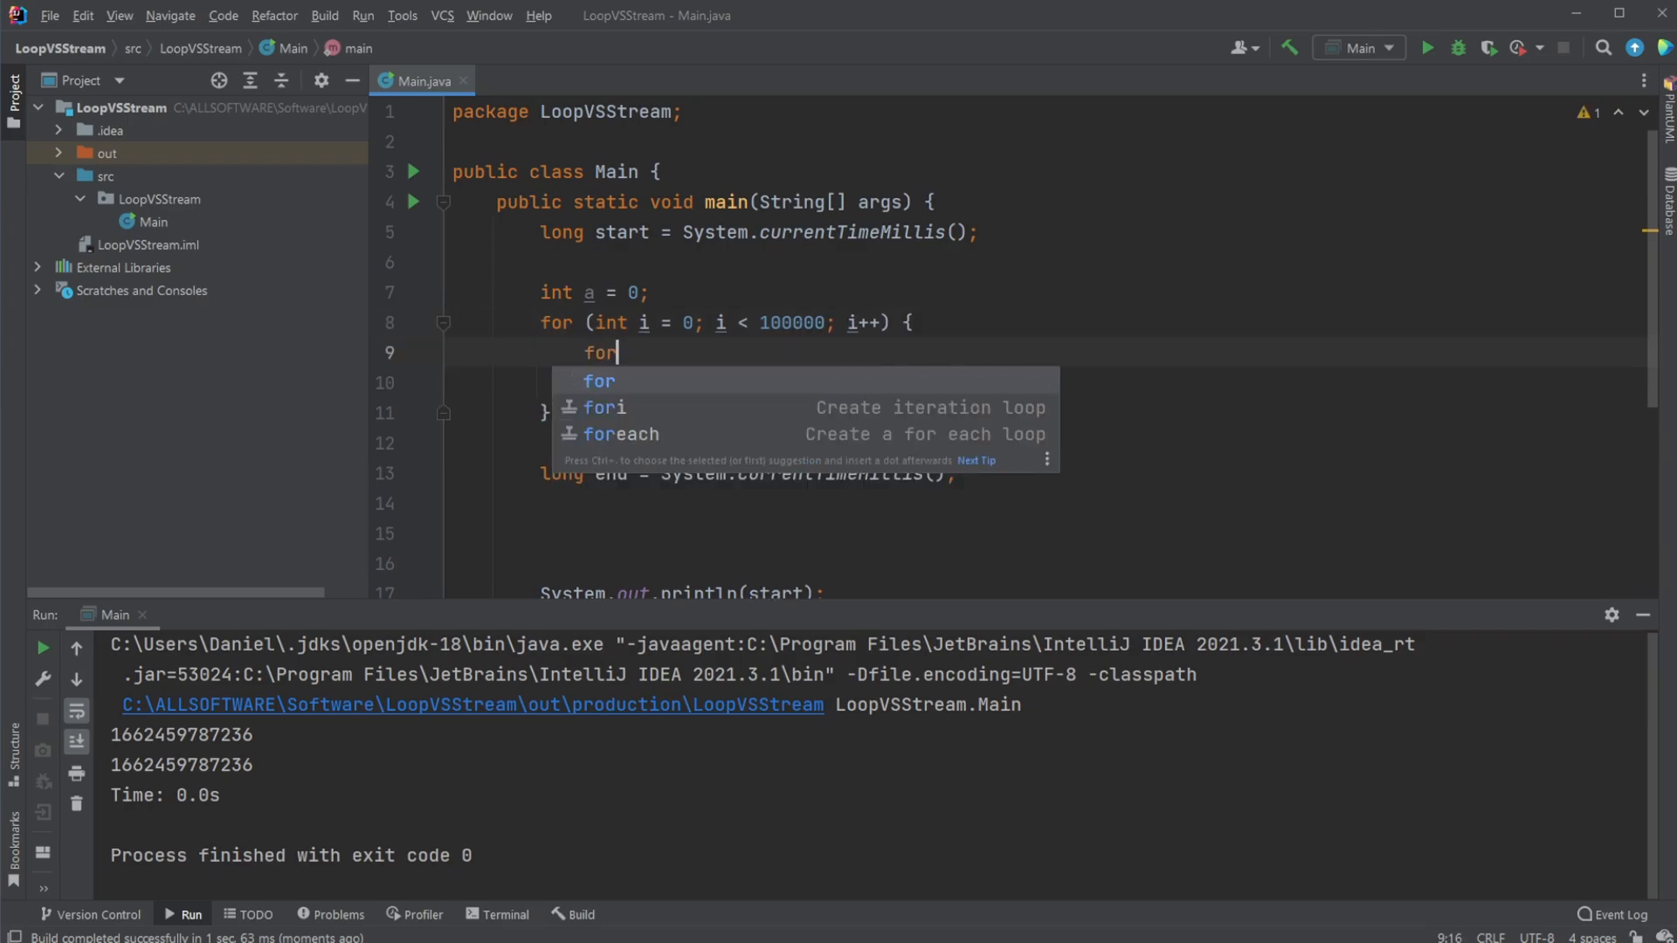
{"action": "left_click", "coordinate": [604, 407]}
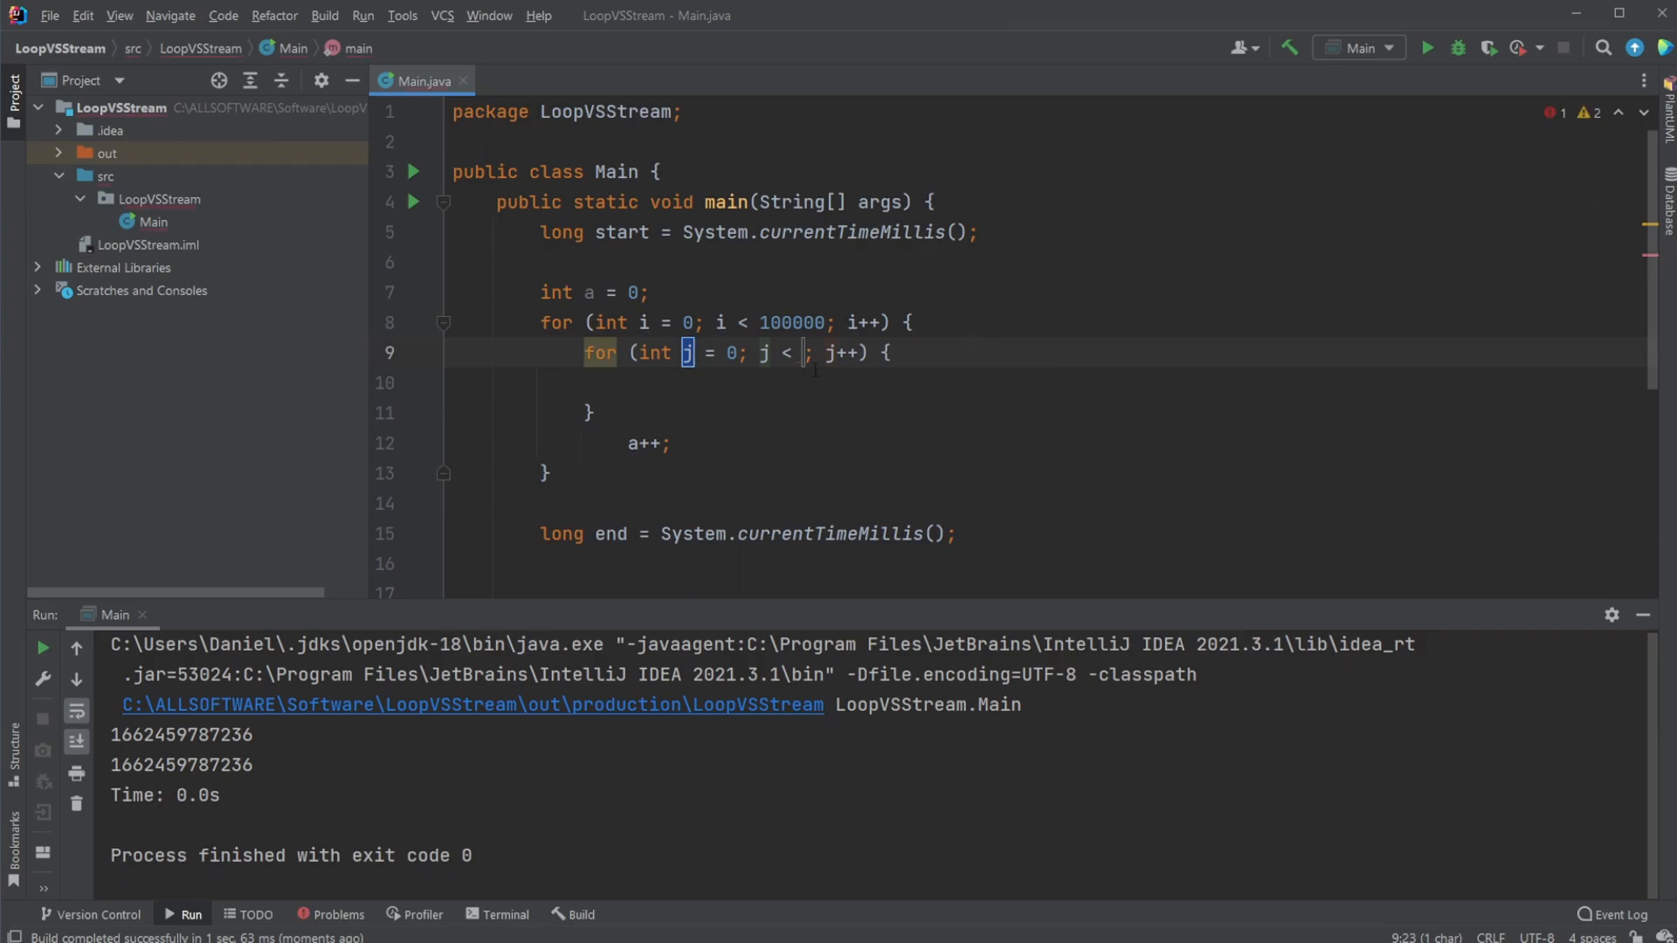
{"action": "type", "text": "100"}
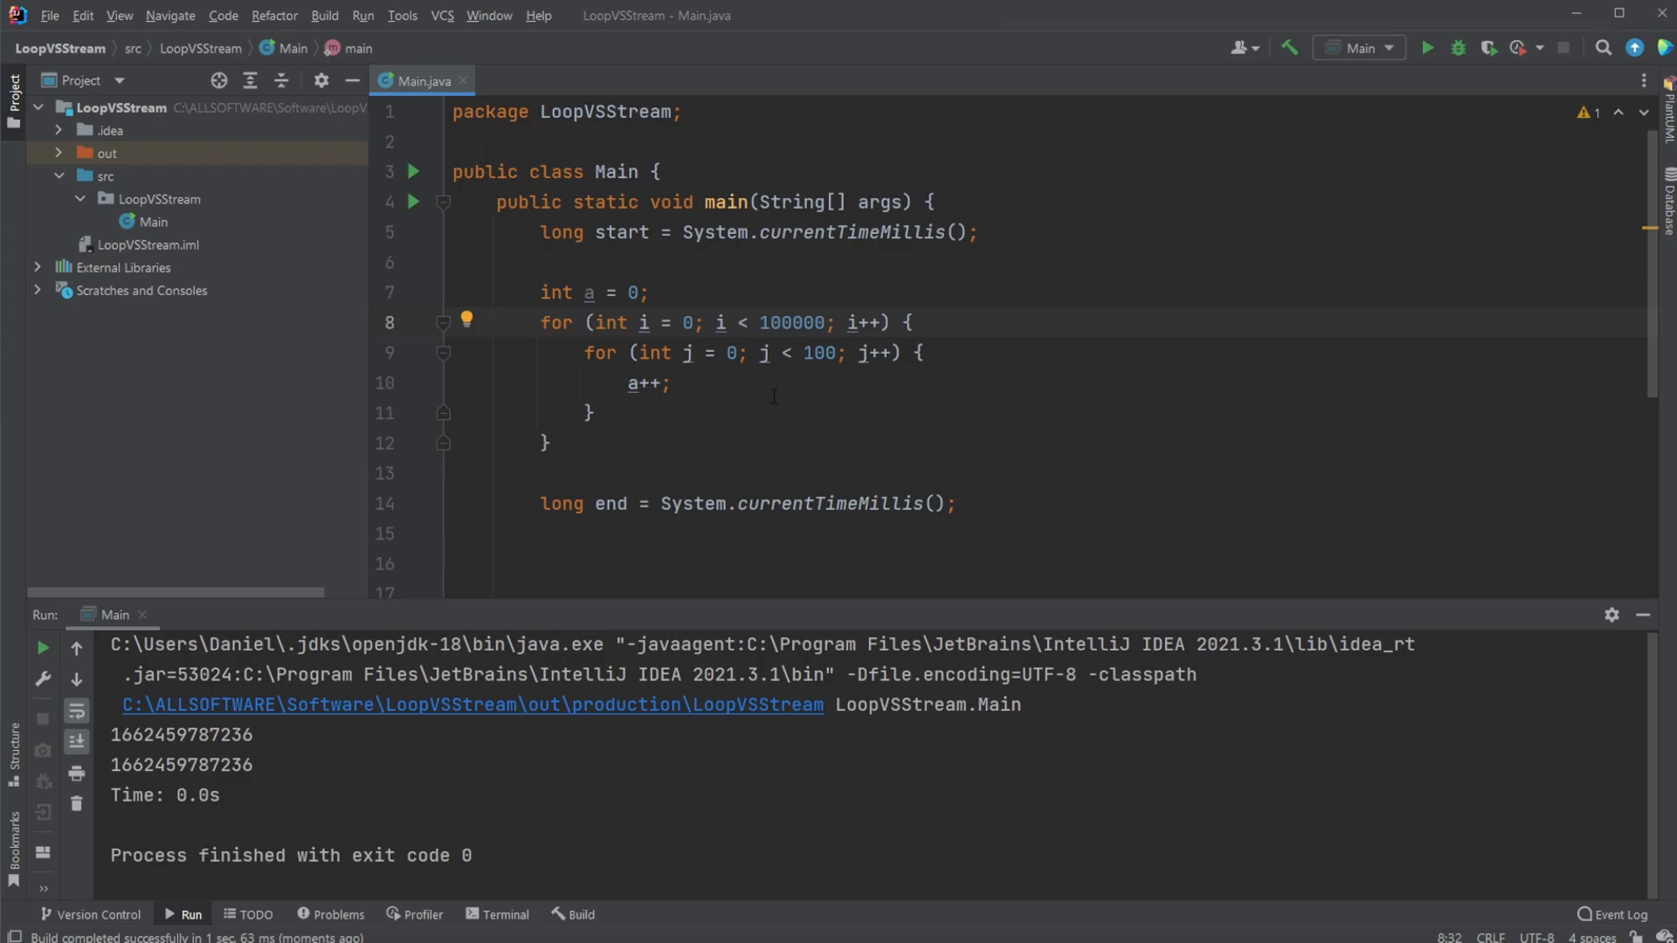
{"action": "left_click", "coordinate": [664, 383]}
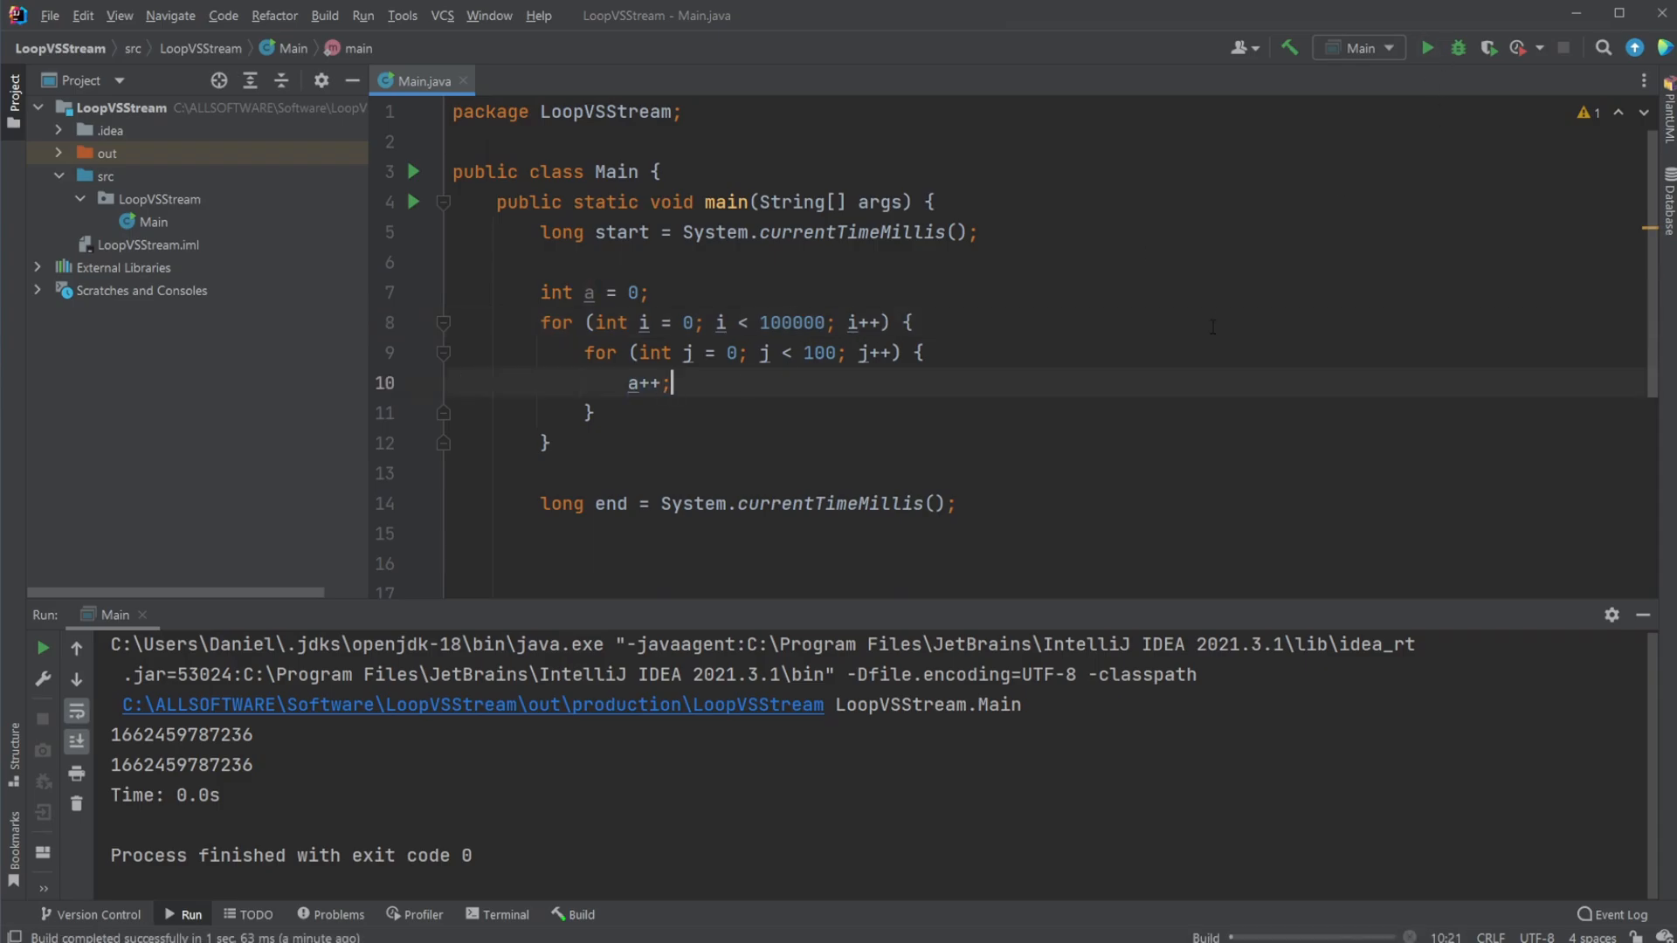
{"action": "left_click", "coordinate": [1427, 47]}
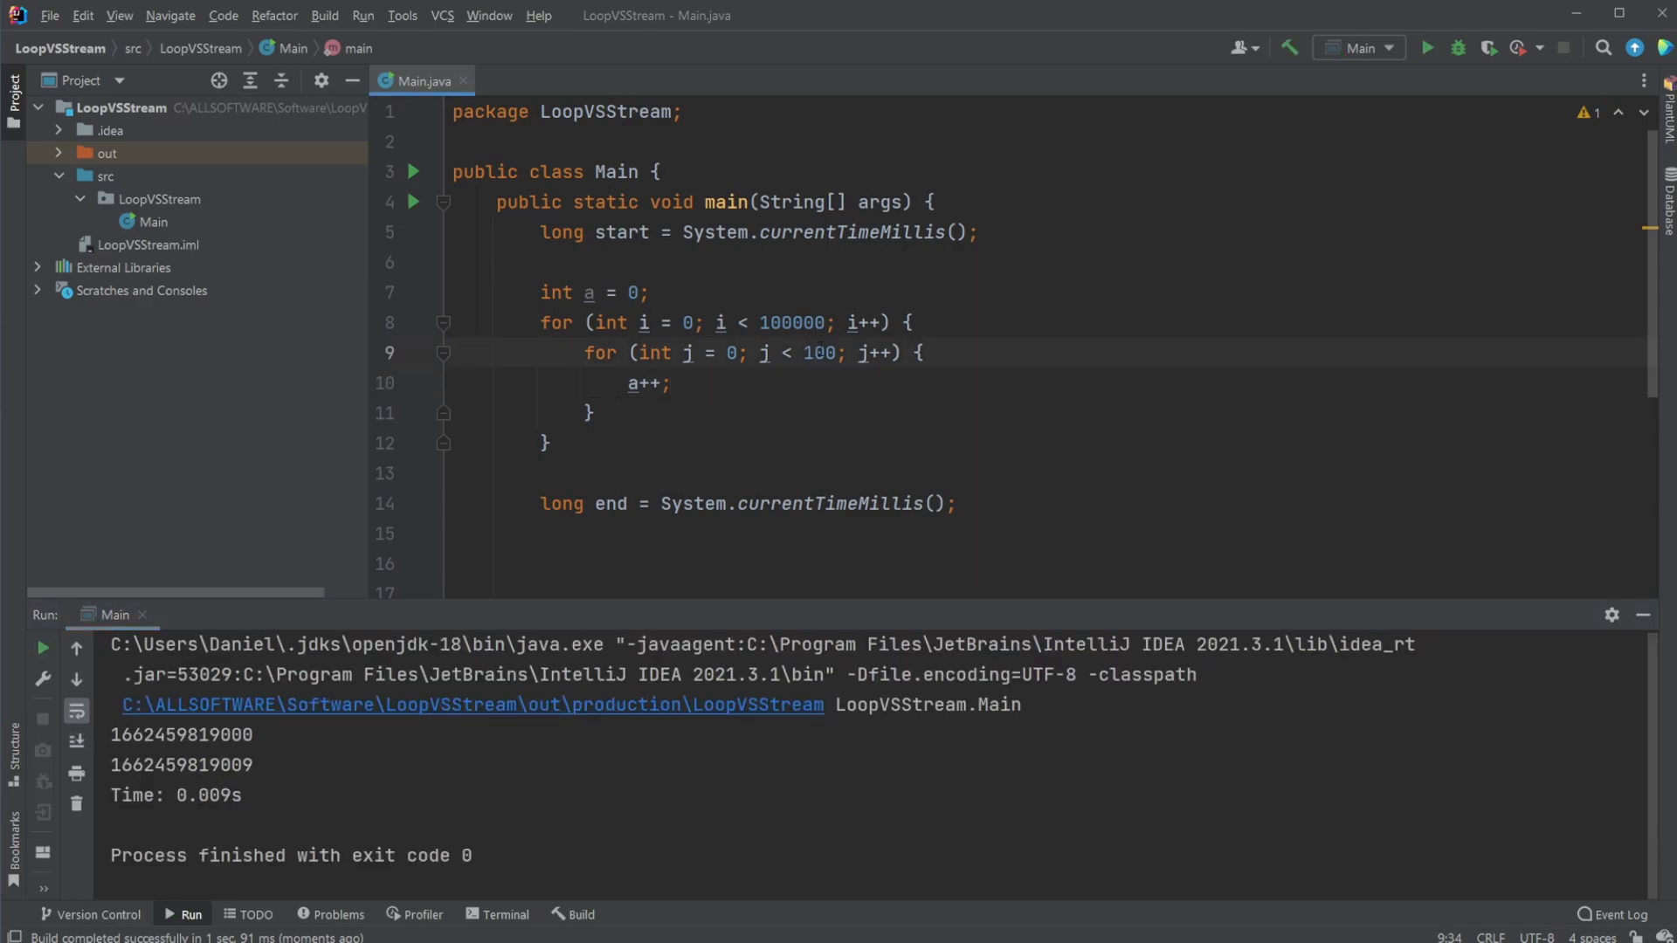
Raise the inner bound to 1000 (0.051s) then 10000, rerunning to report 0.489s
{"action": "type", "text": "0"}
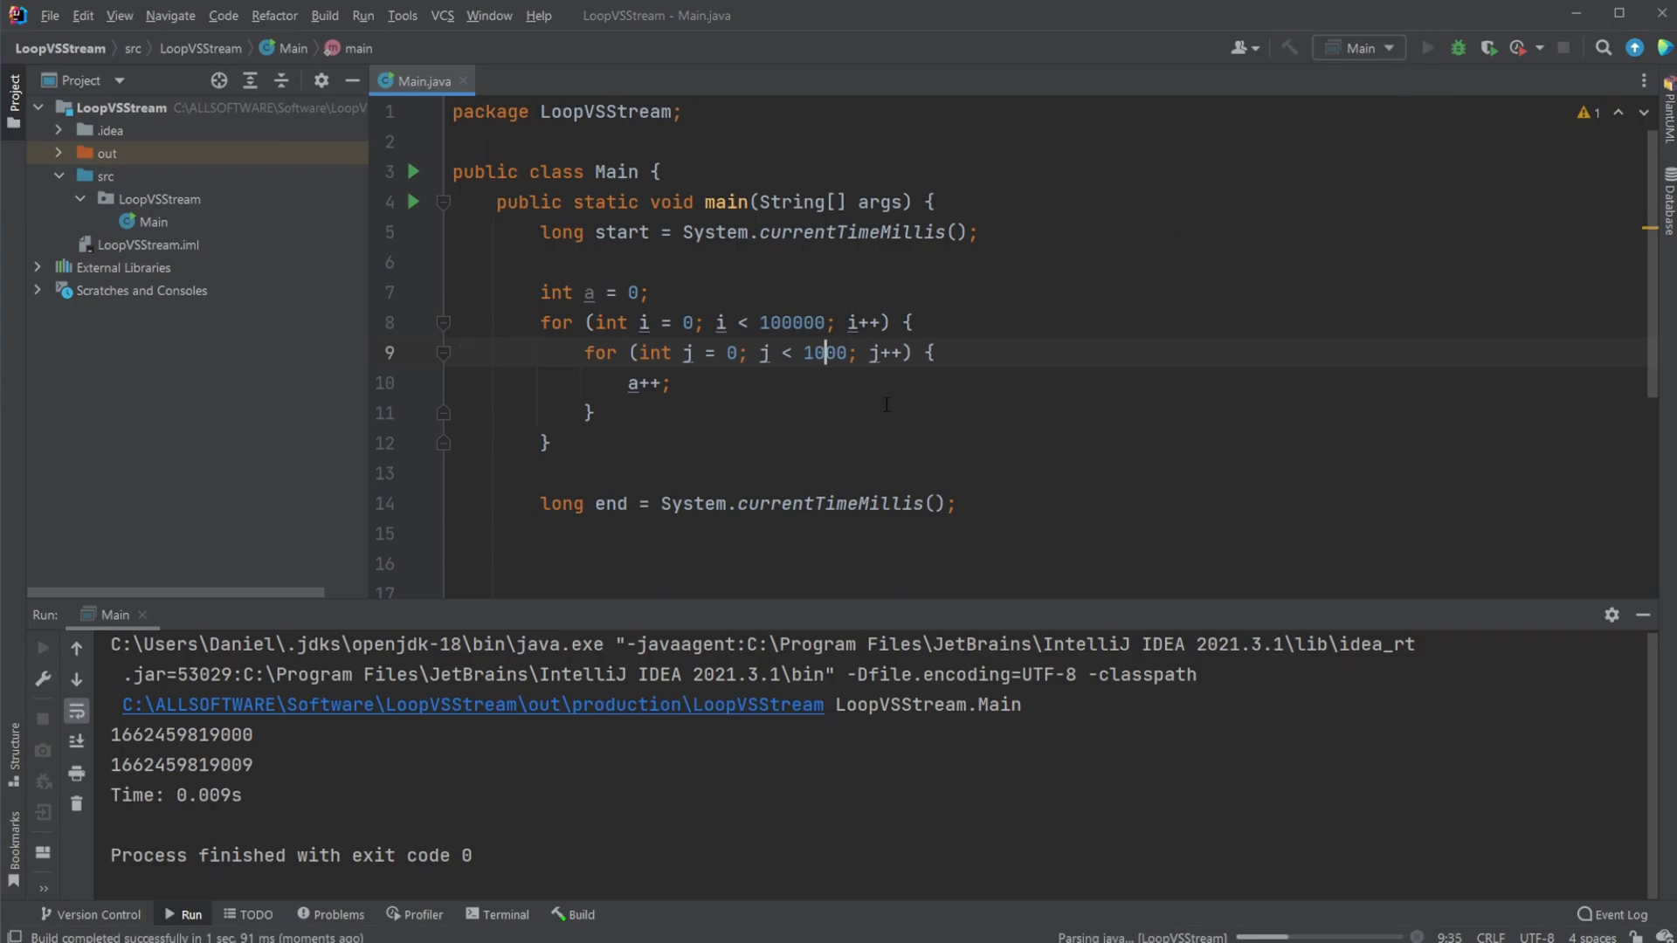
{"action": "left_click", "coordinate": [1427, 47]}
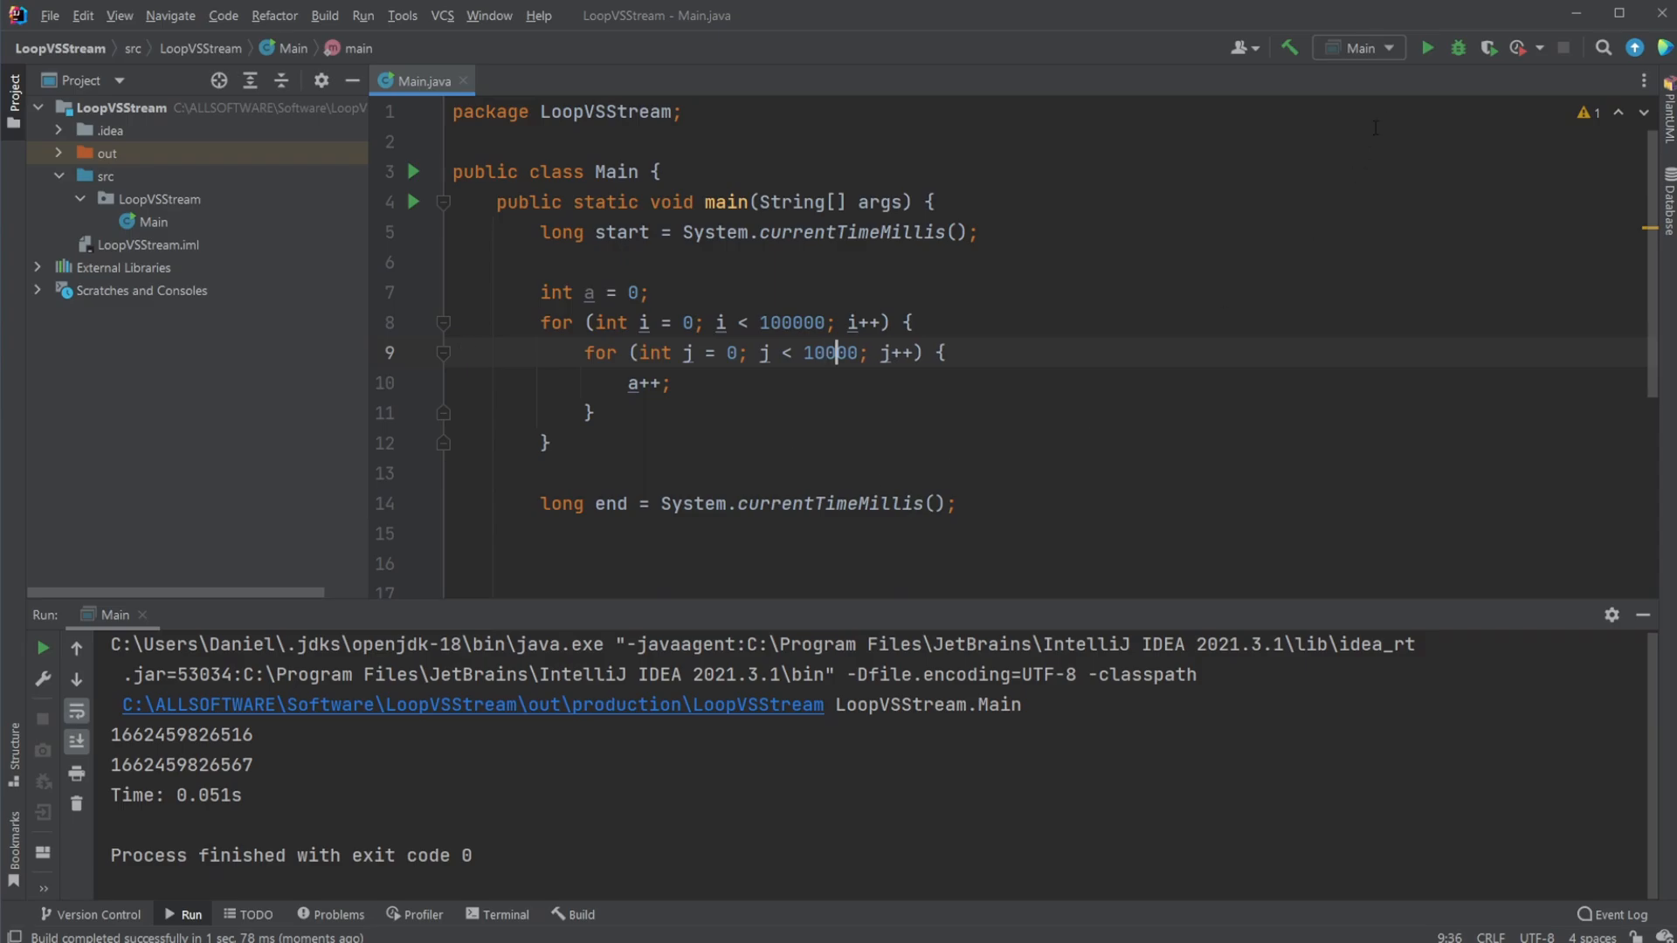
{"action": "left_click", "coordinate": [1427, 49]}
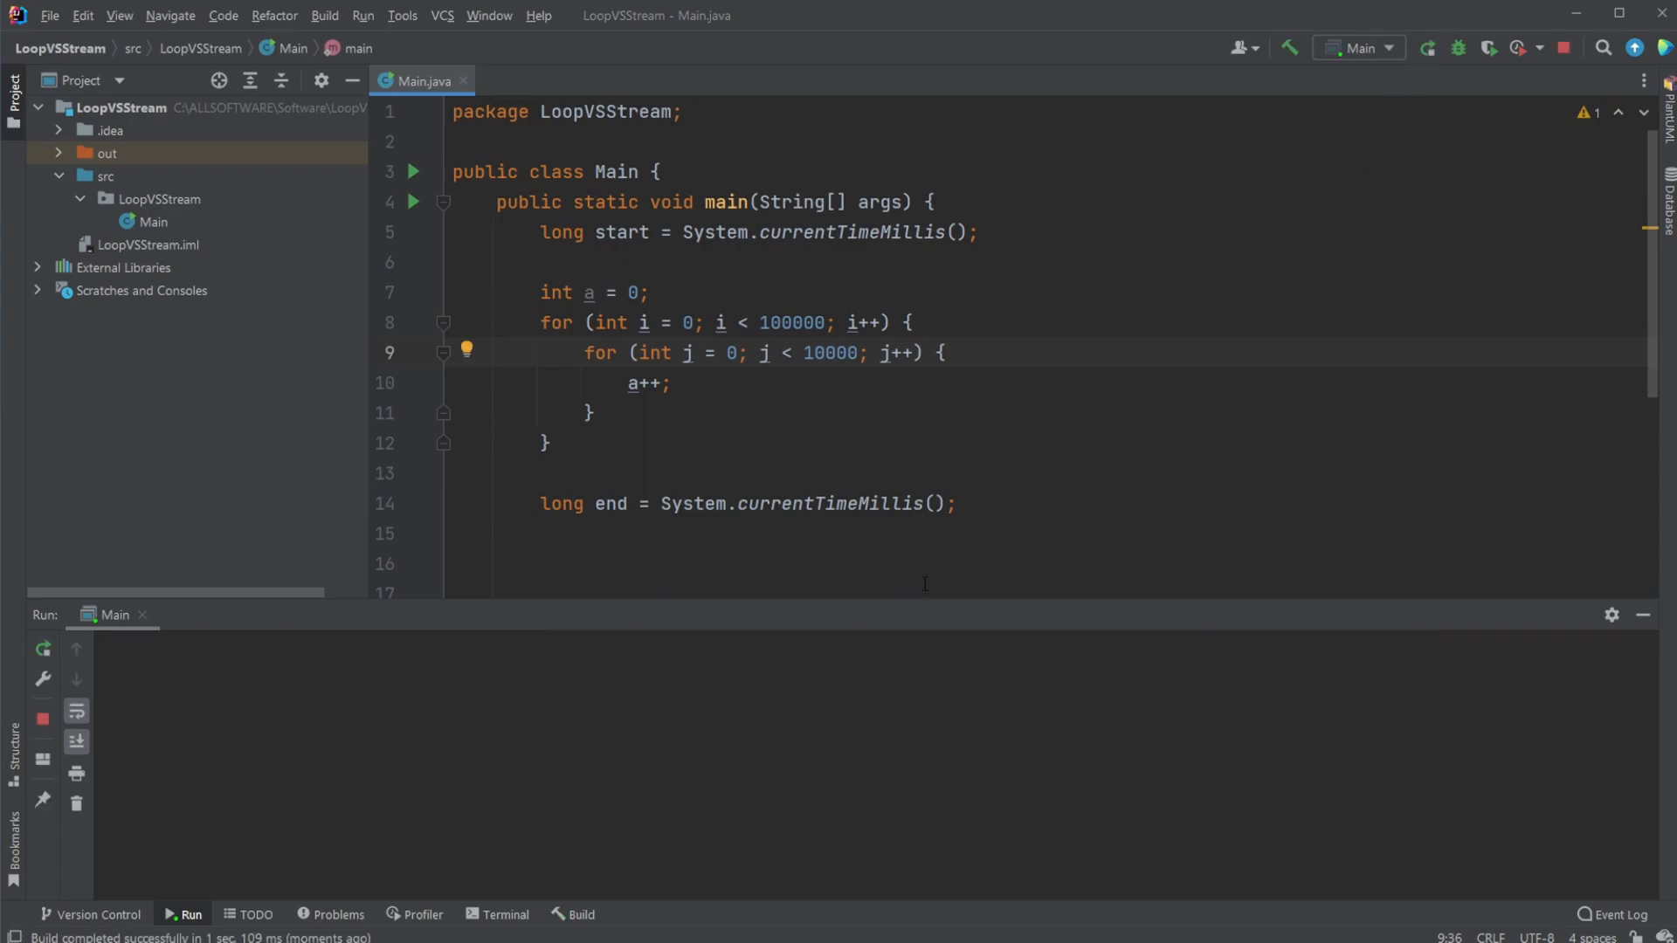
{"action": "left_click", "coordinate": [1427, 48]}
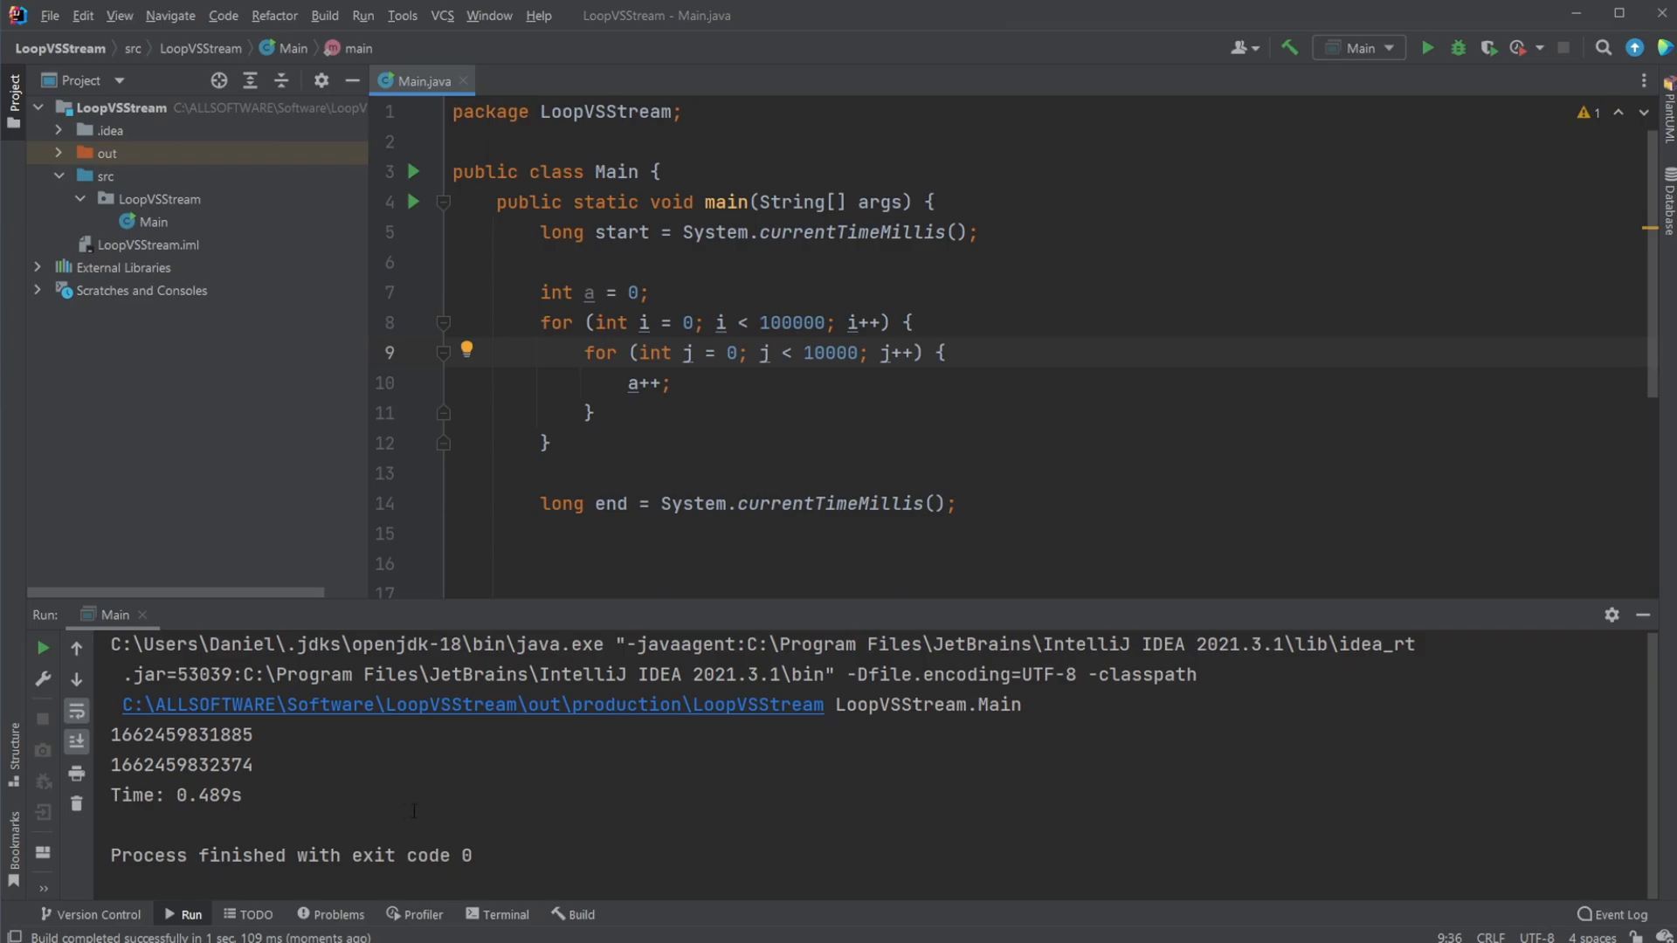
{"action": "double_click", "coordinate": [791, 321]}
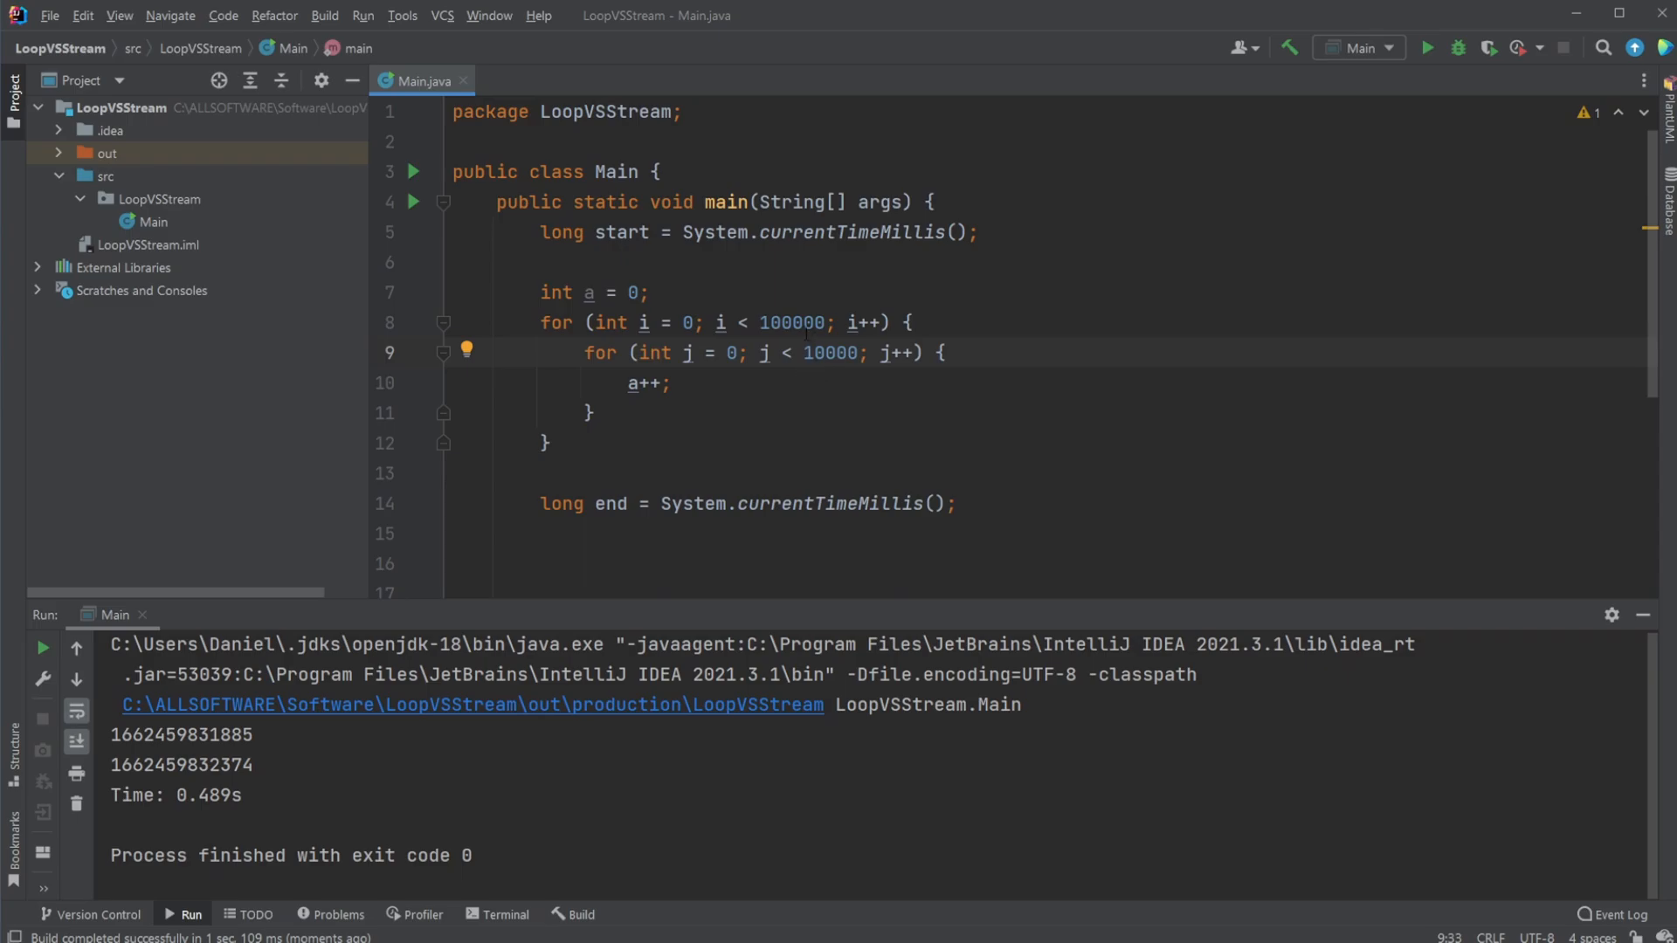
{"action": "double_click", "coordinate": [792, 322]}
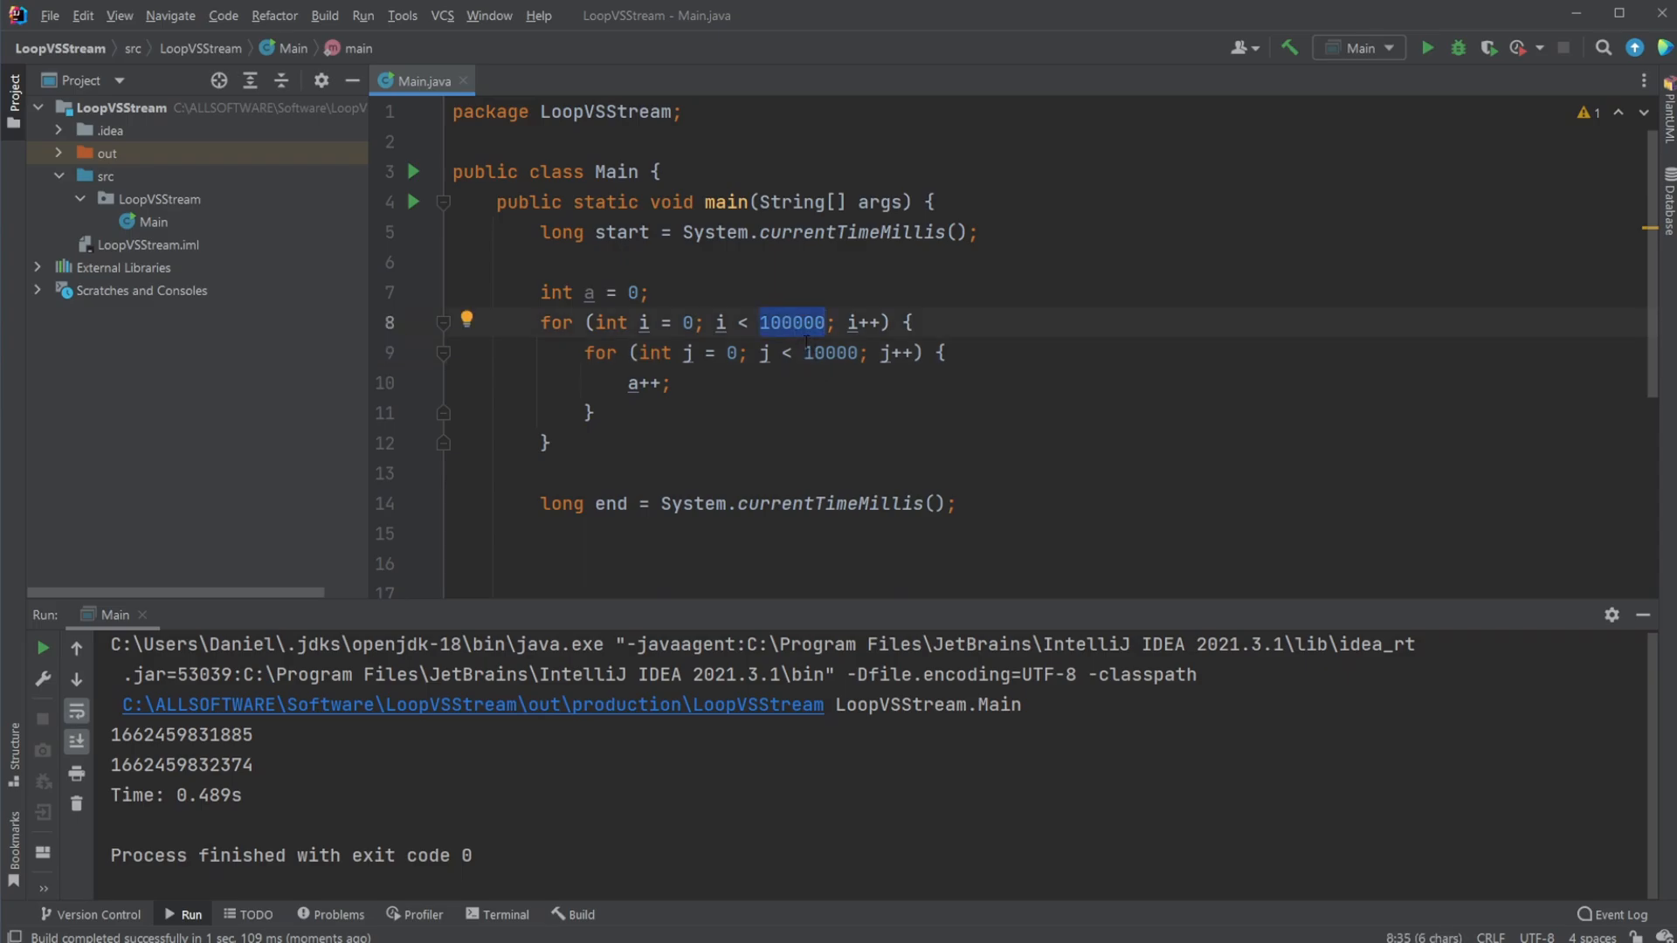
{"action": "left_click", "coordinate": [823, 352]}
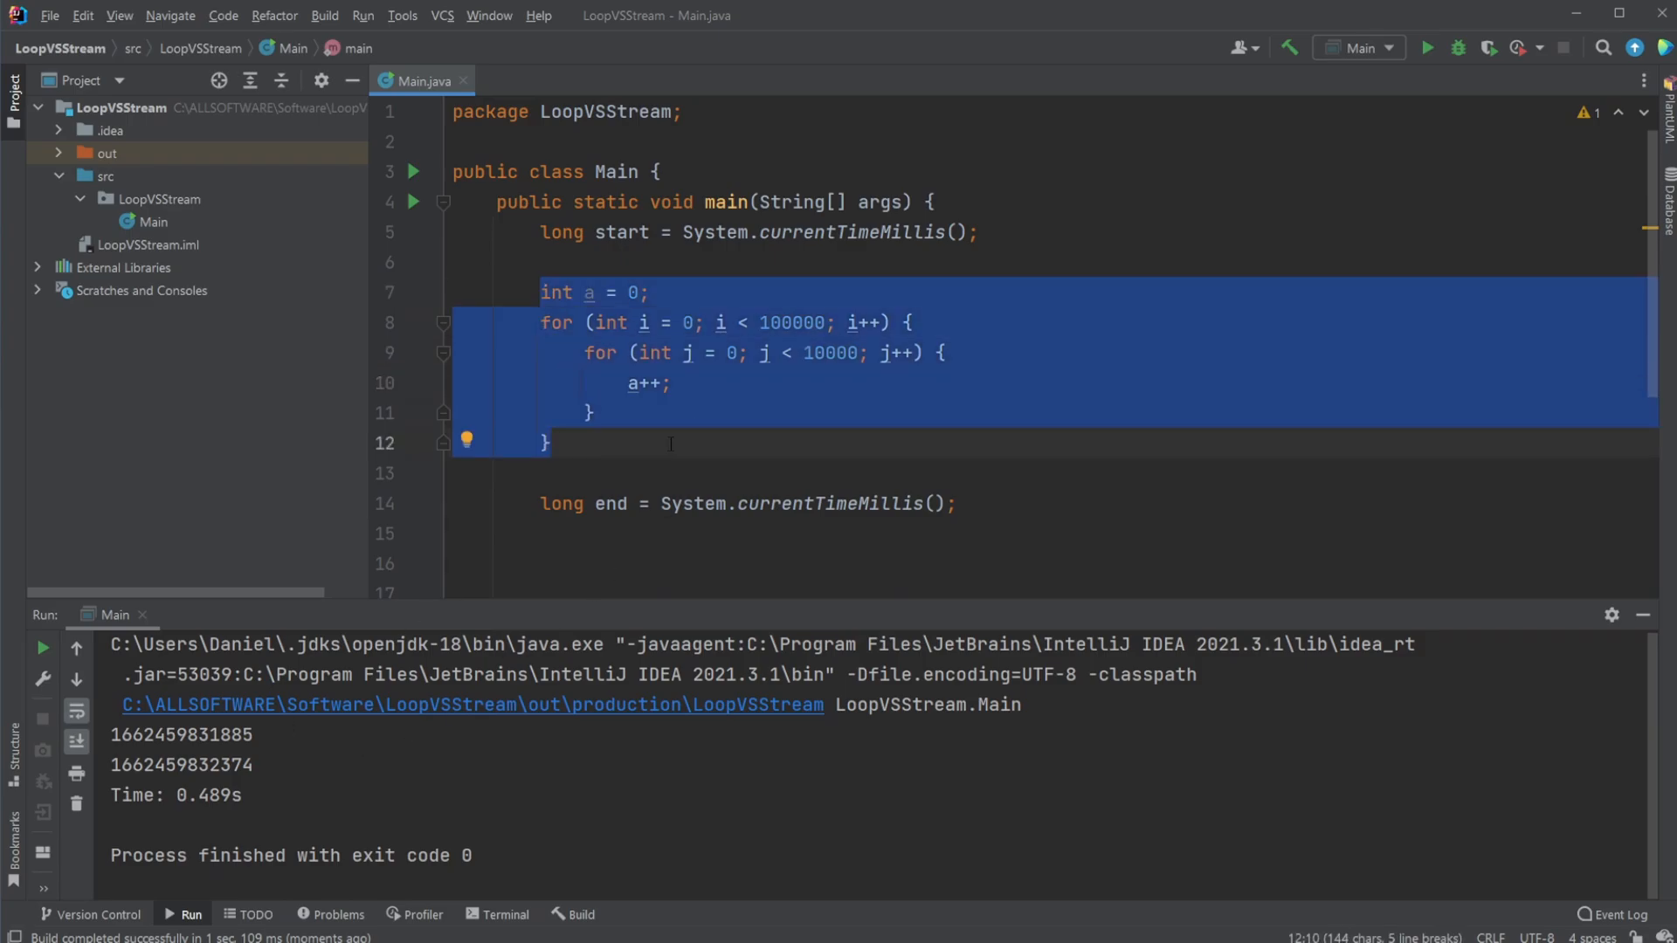
{"action": "mouse_move", "coordinate": [674, 288]}
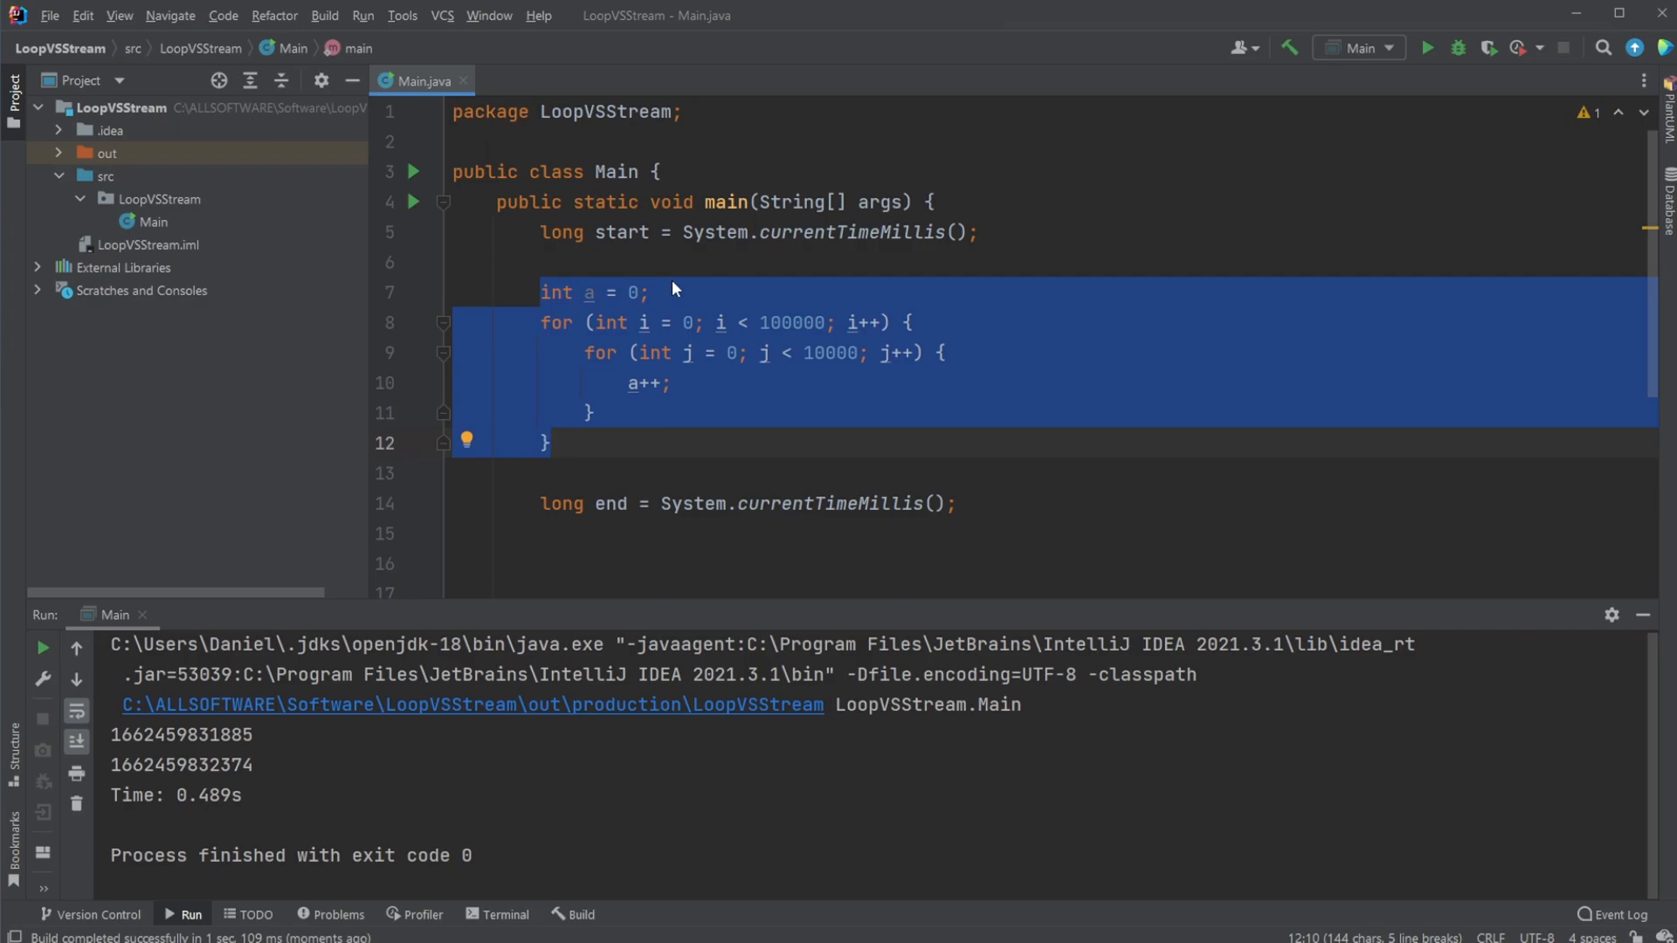
{"action": "double_click", "coordinate": [620, 233]}
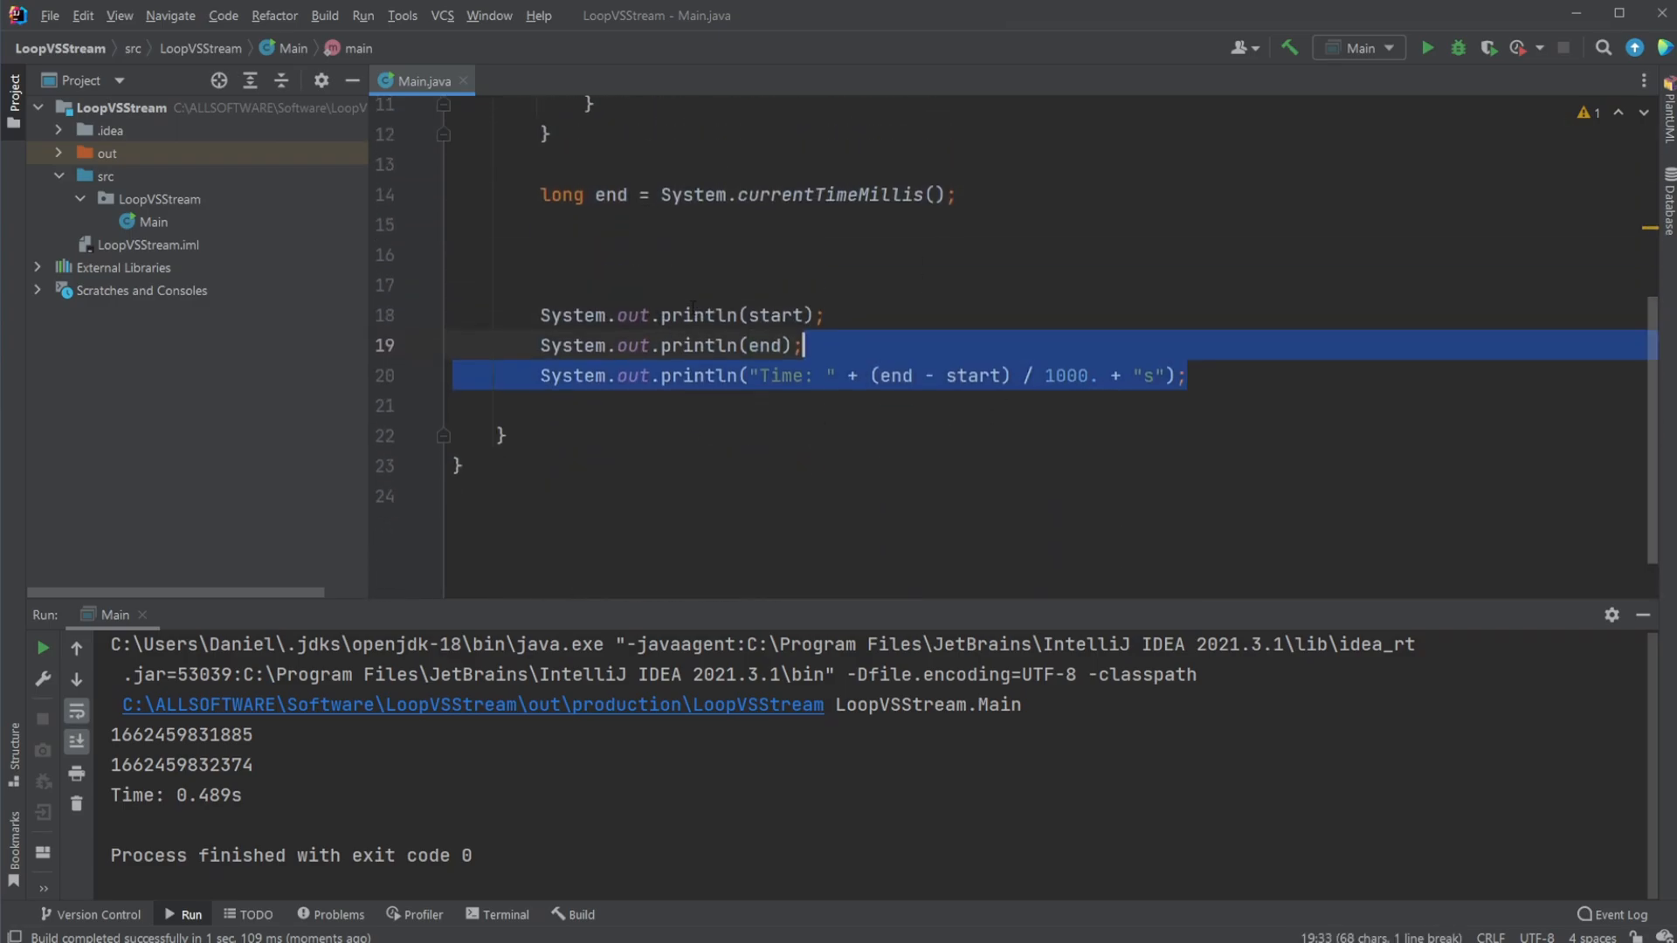
{"action": "scroll", "scroll_direction": "up", "scroll_amount": 3}
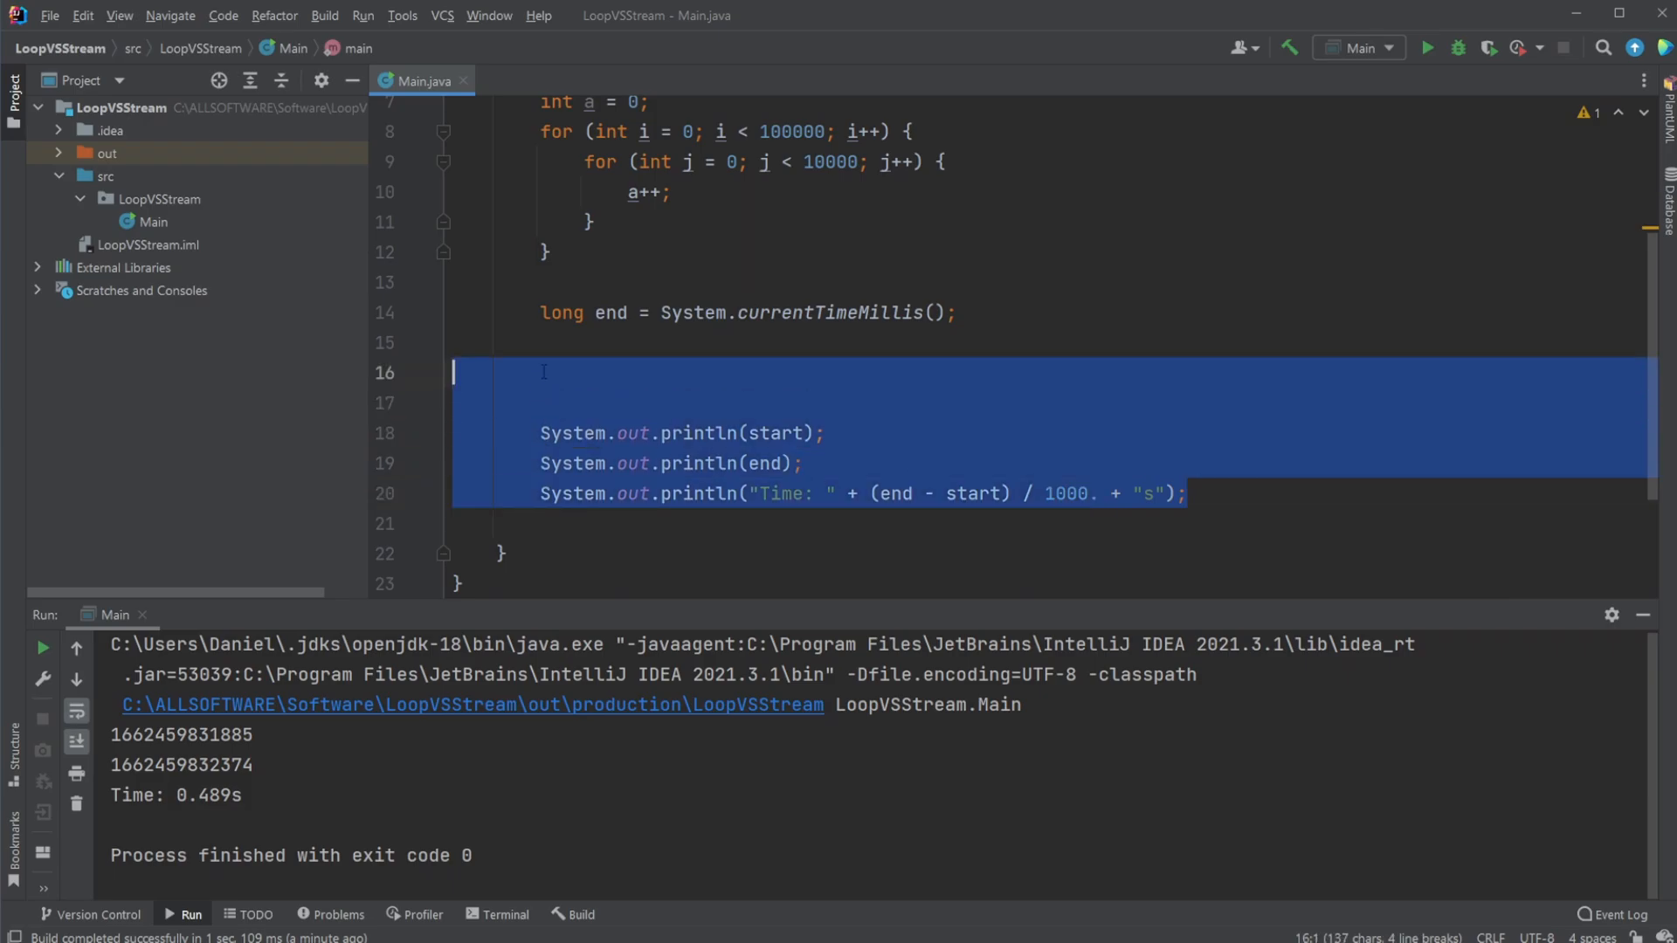
{"action": "left_click", "coordinate": [544, 370]}
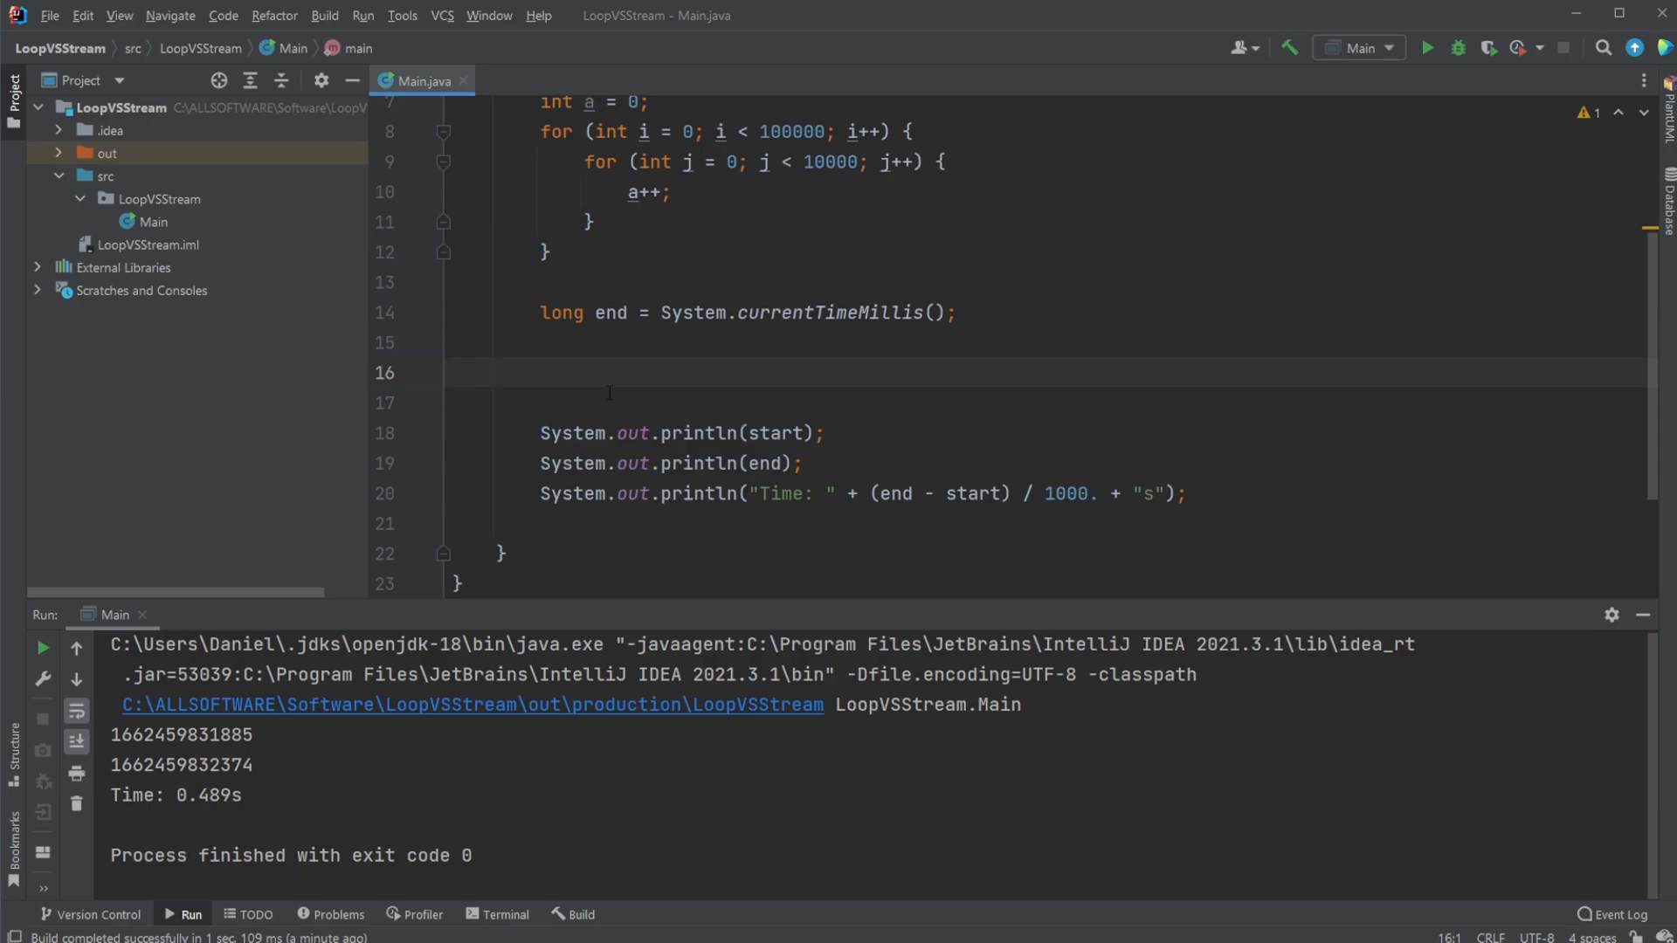
{"action": "scroll", "scroll_direction": "up", "scroll_amount": 3}
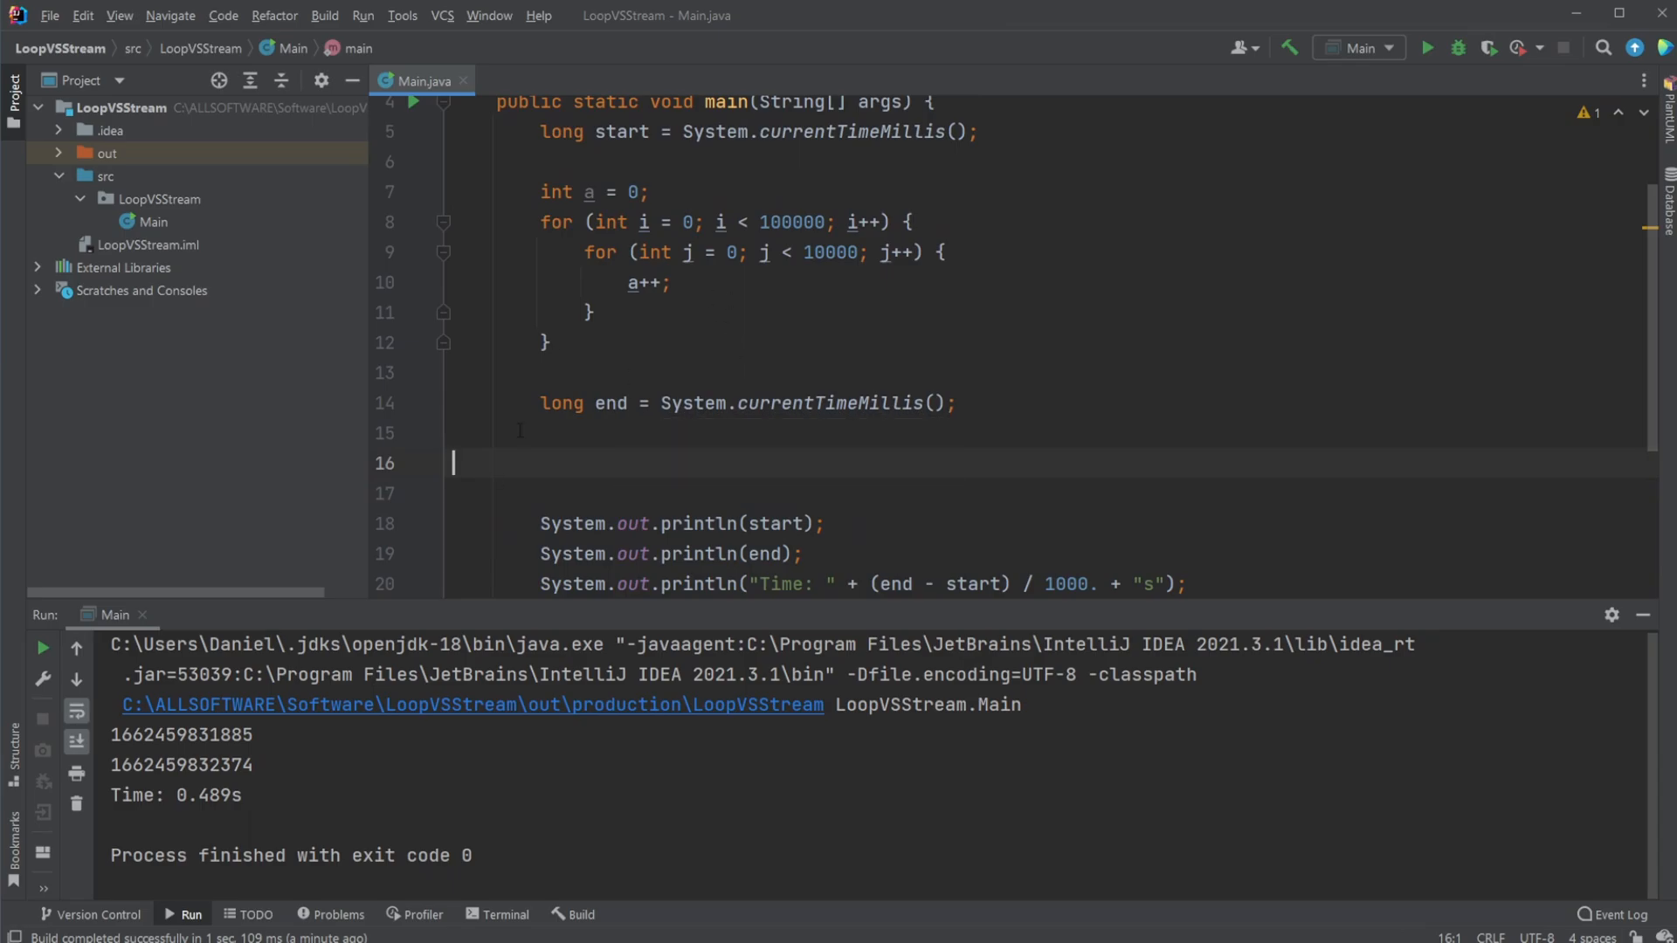
{"action": "scroll", "scroll_direction": "up", "scroll_amount": 3}
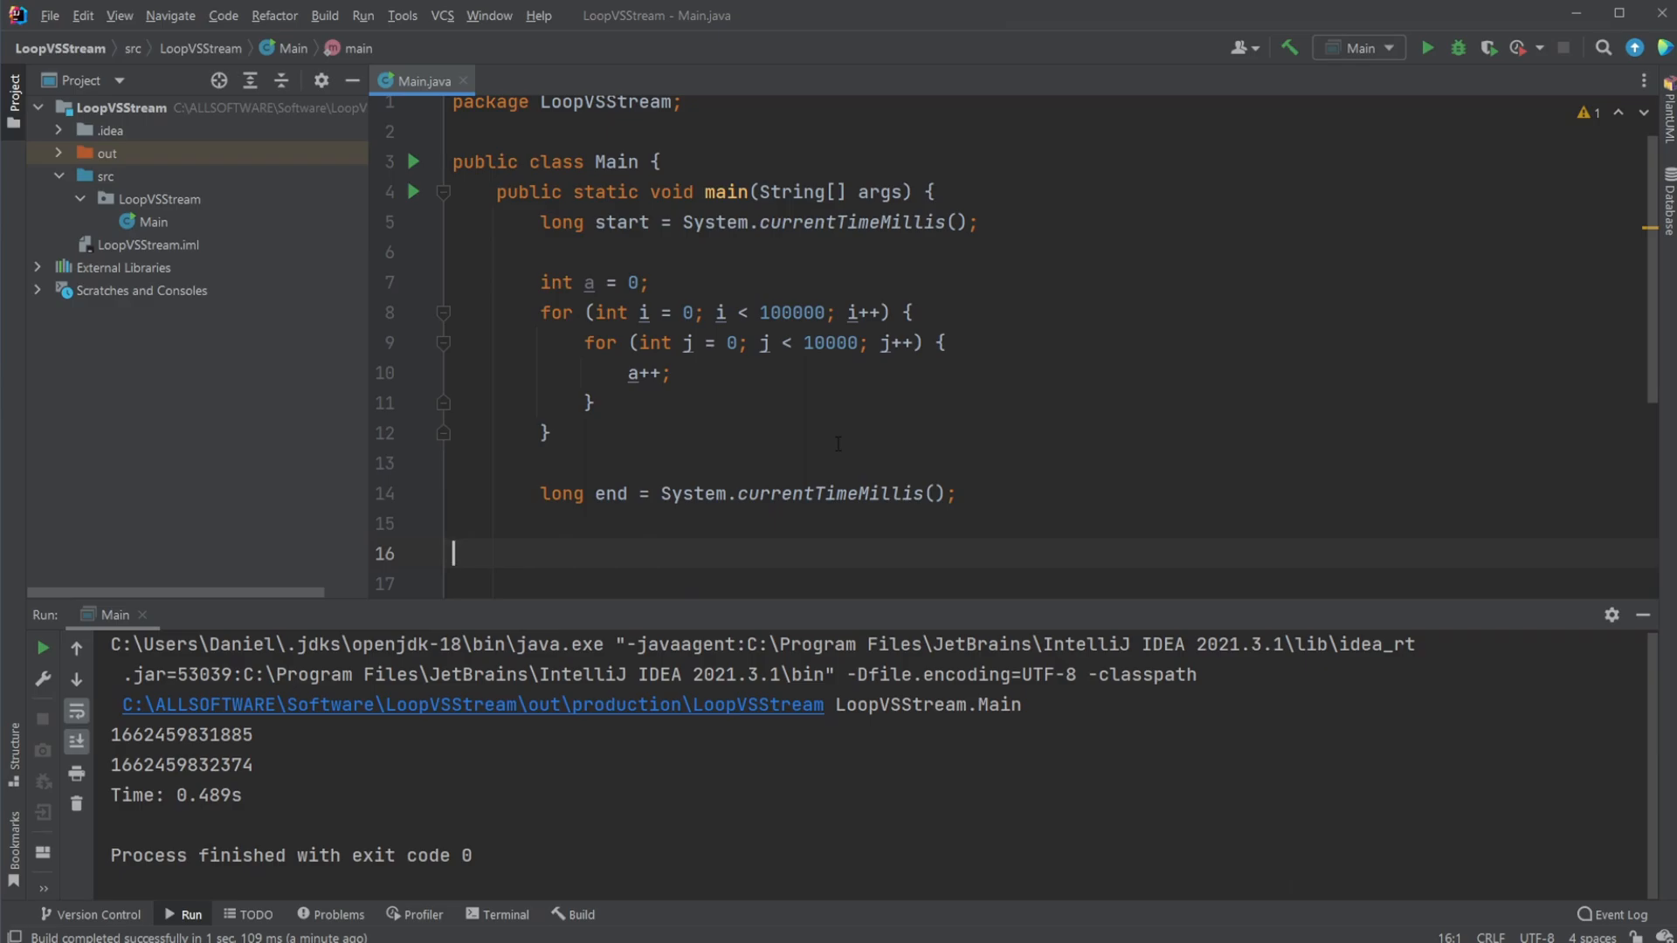
{"action": "mouse_move", "coordinate": [846, 418]}
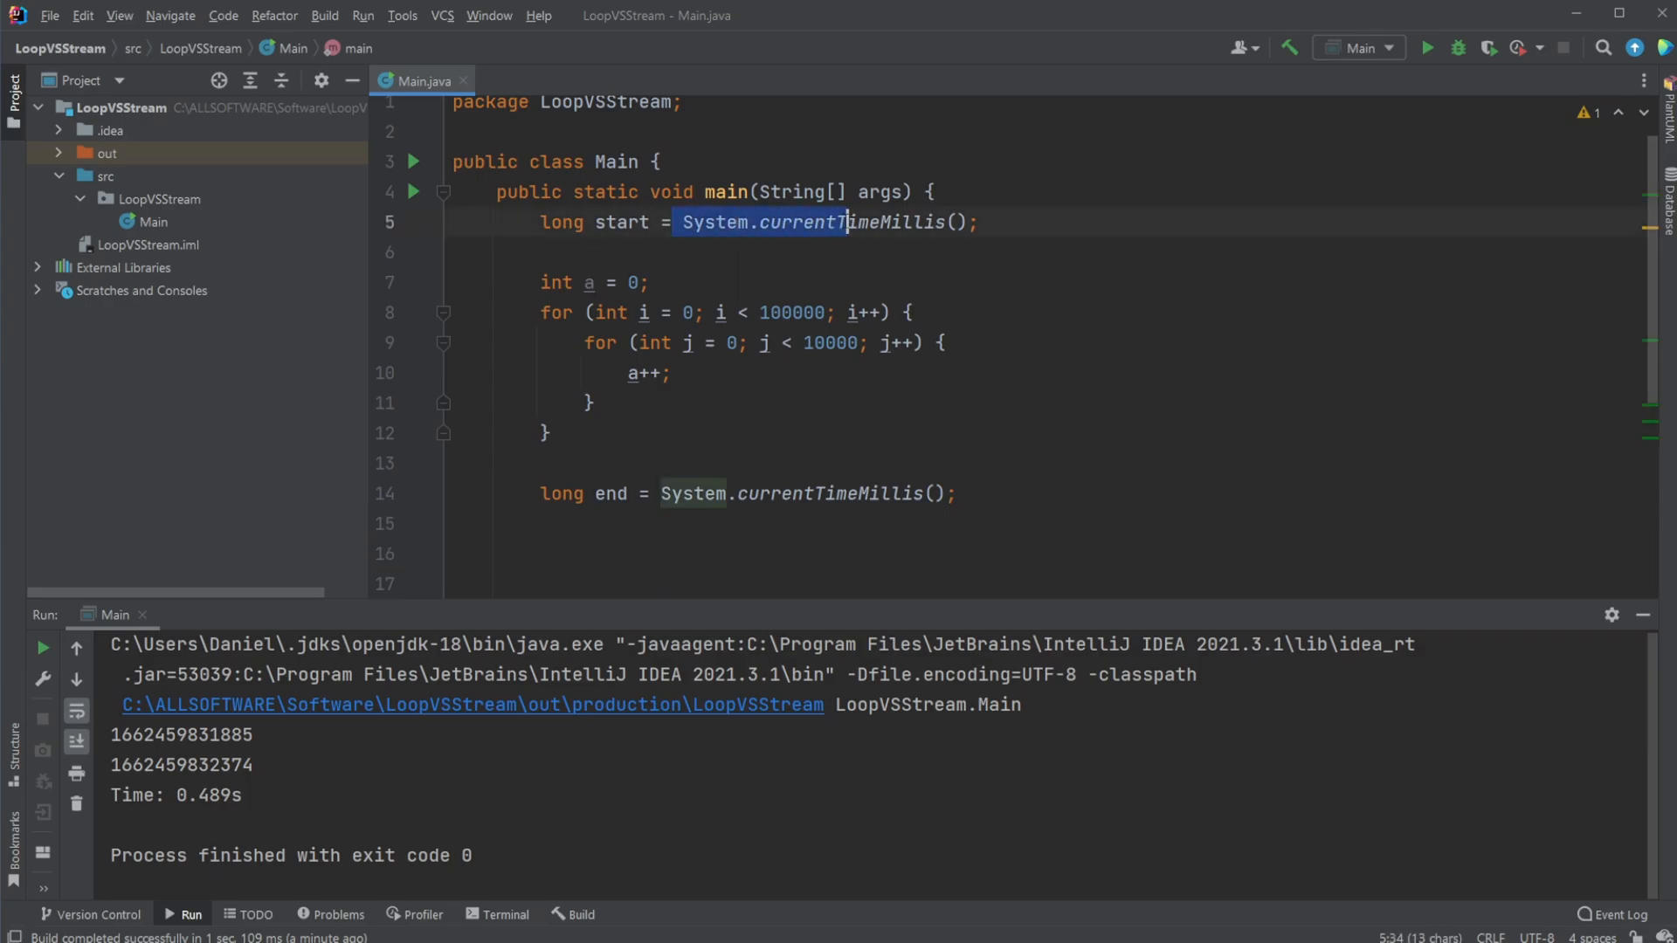
{"action": "left_click", "coordinate": [973, 222]}
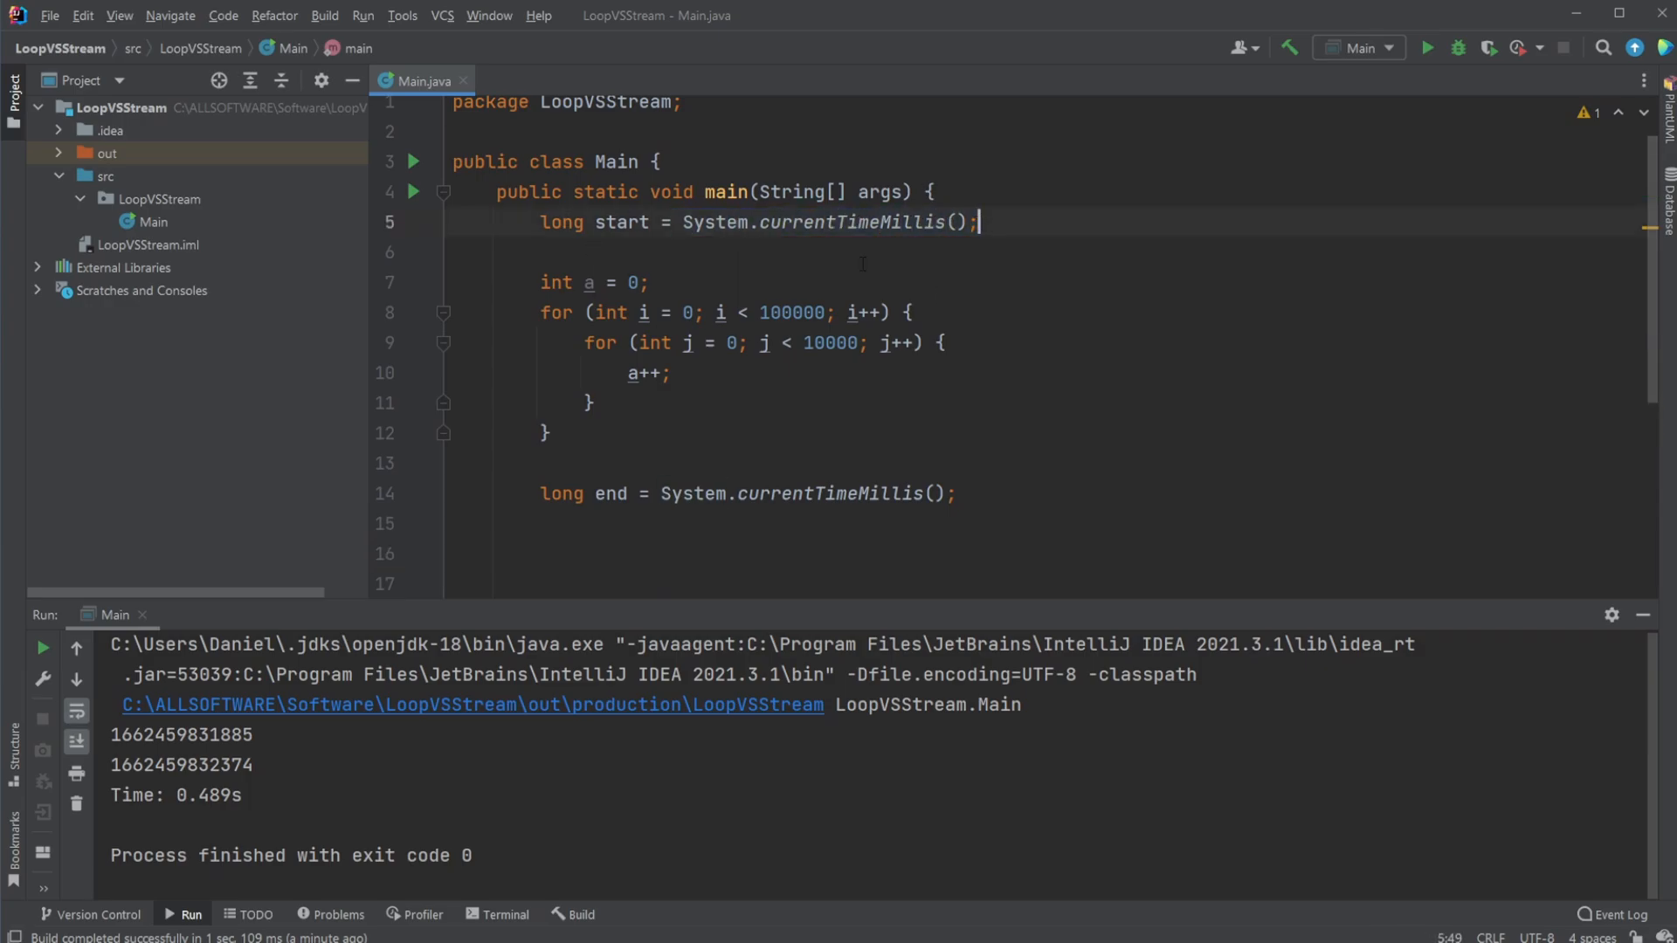
{"action": "scroll", "scroll_direction": "down", "scroll_amount": 3}
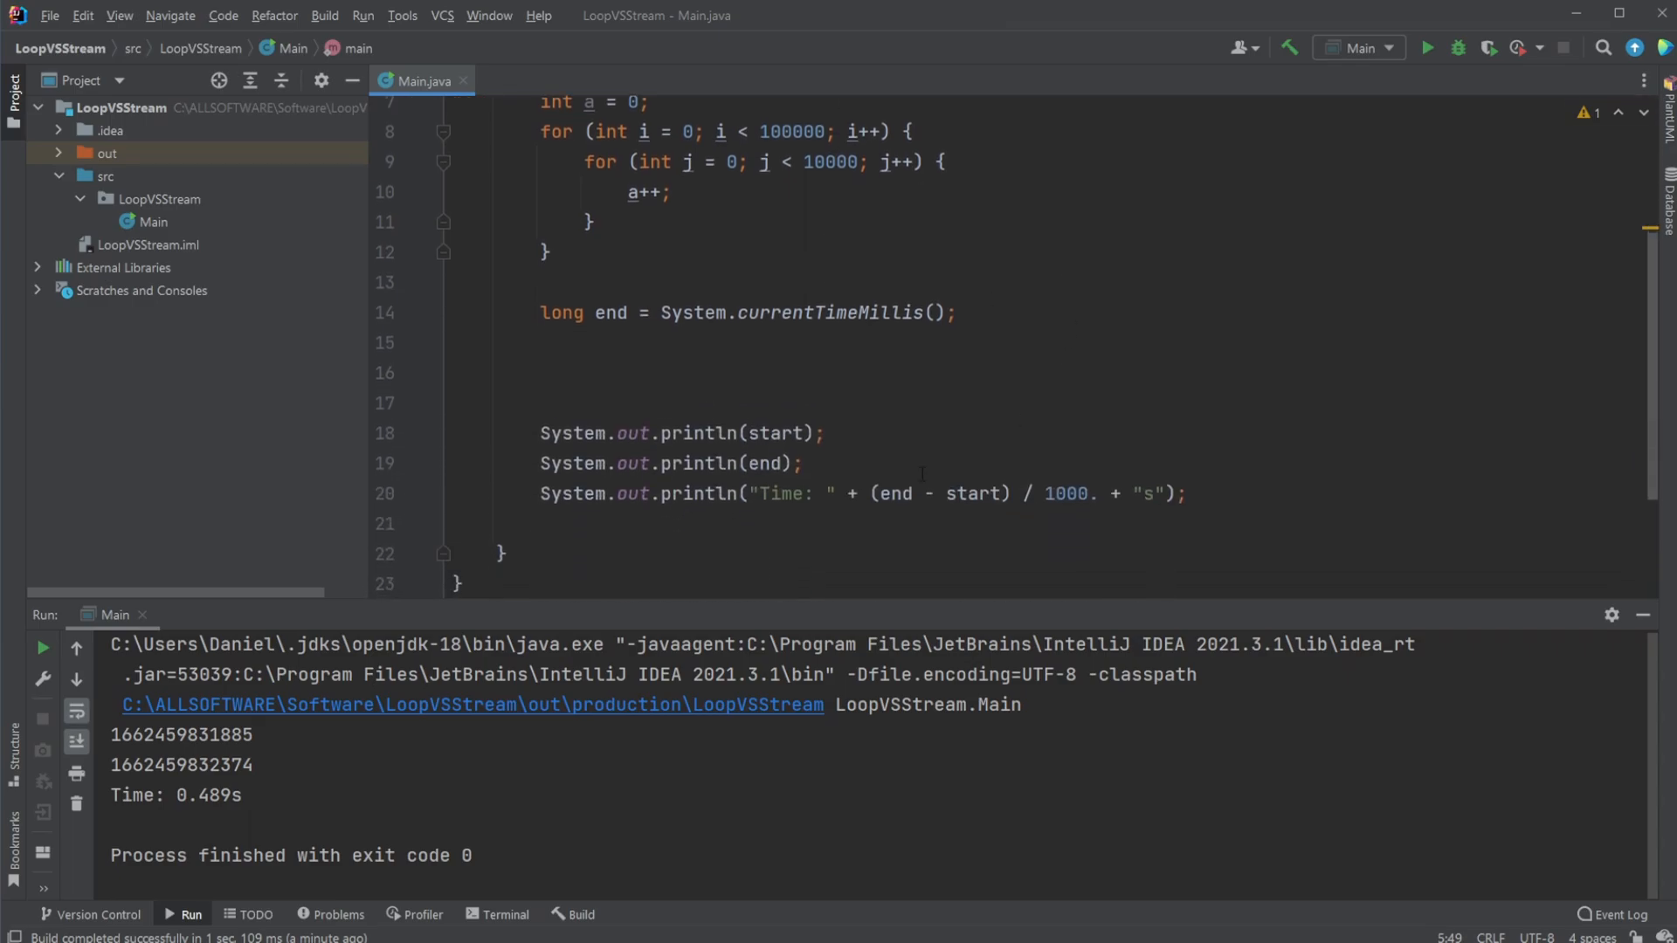
{"action": "scroll", "scroll_direction": "up", "scroll_amount": 3}
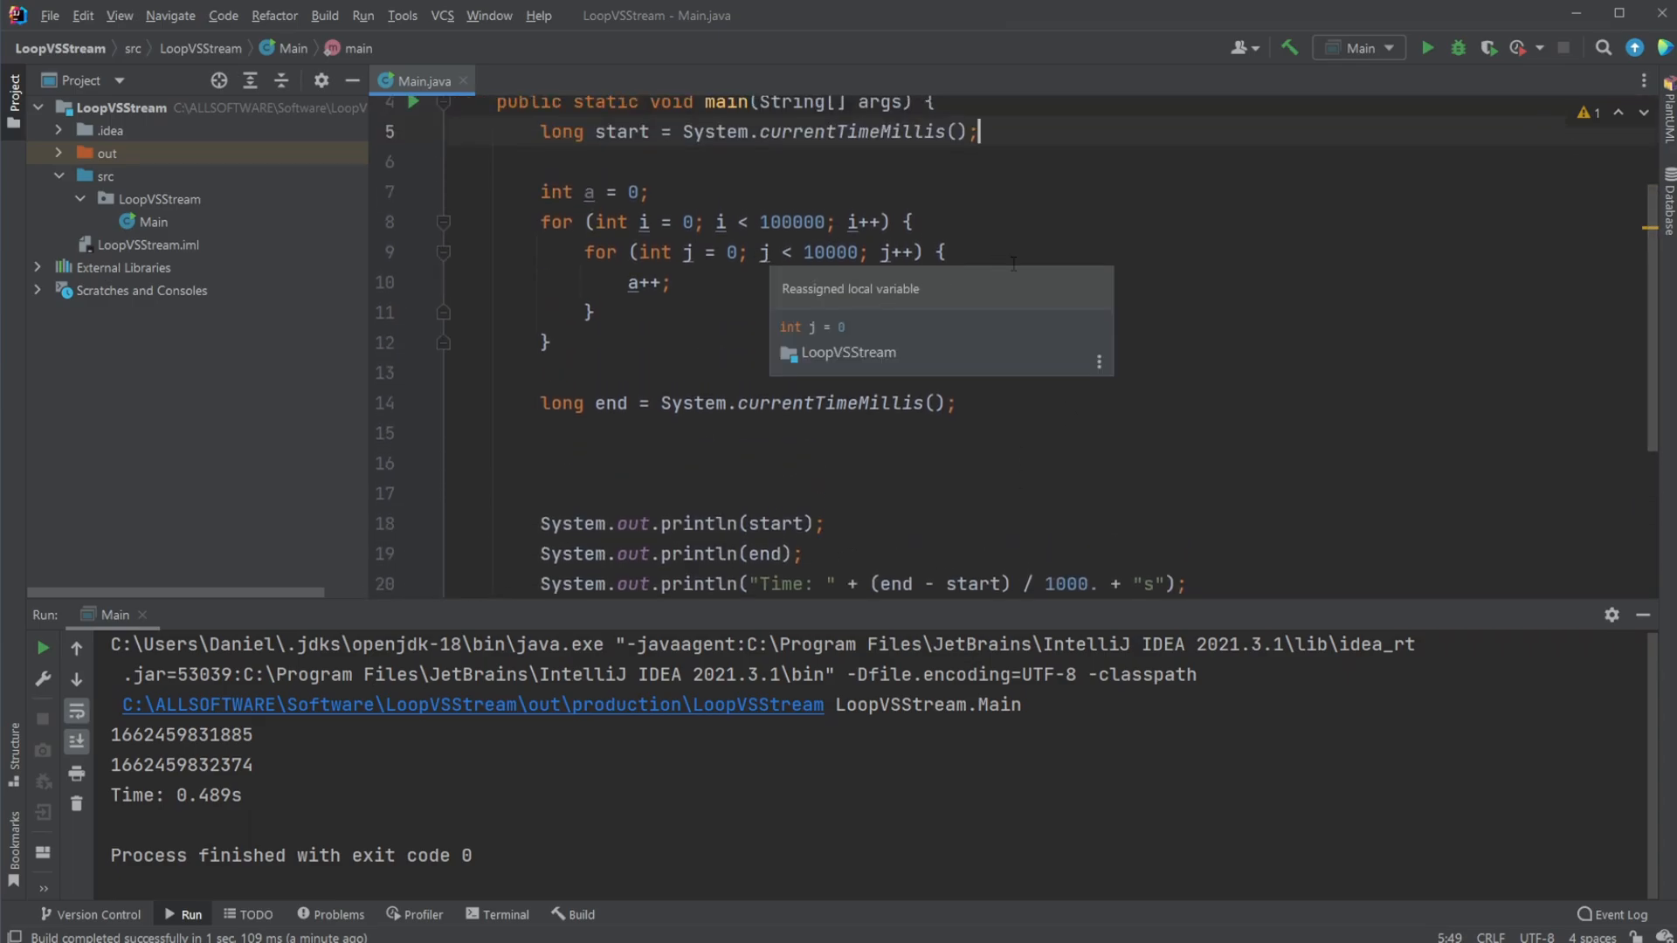
{"action": "left_click", "coordinate": [939, 251]}
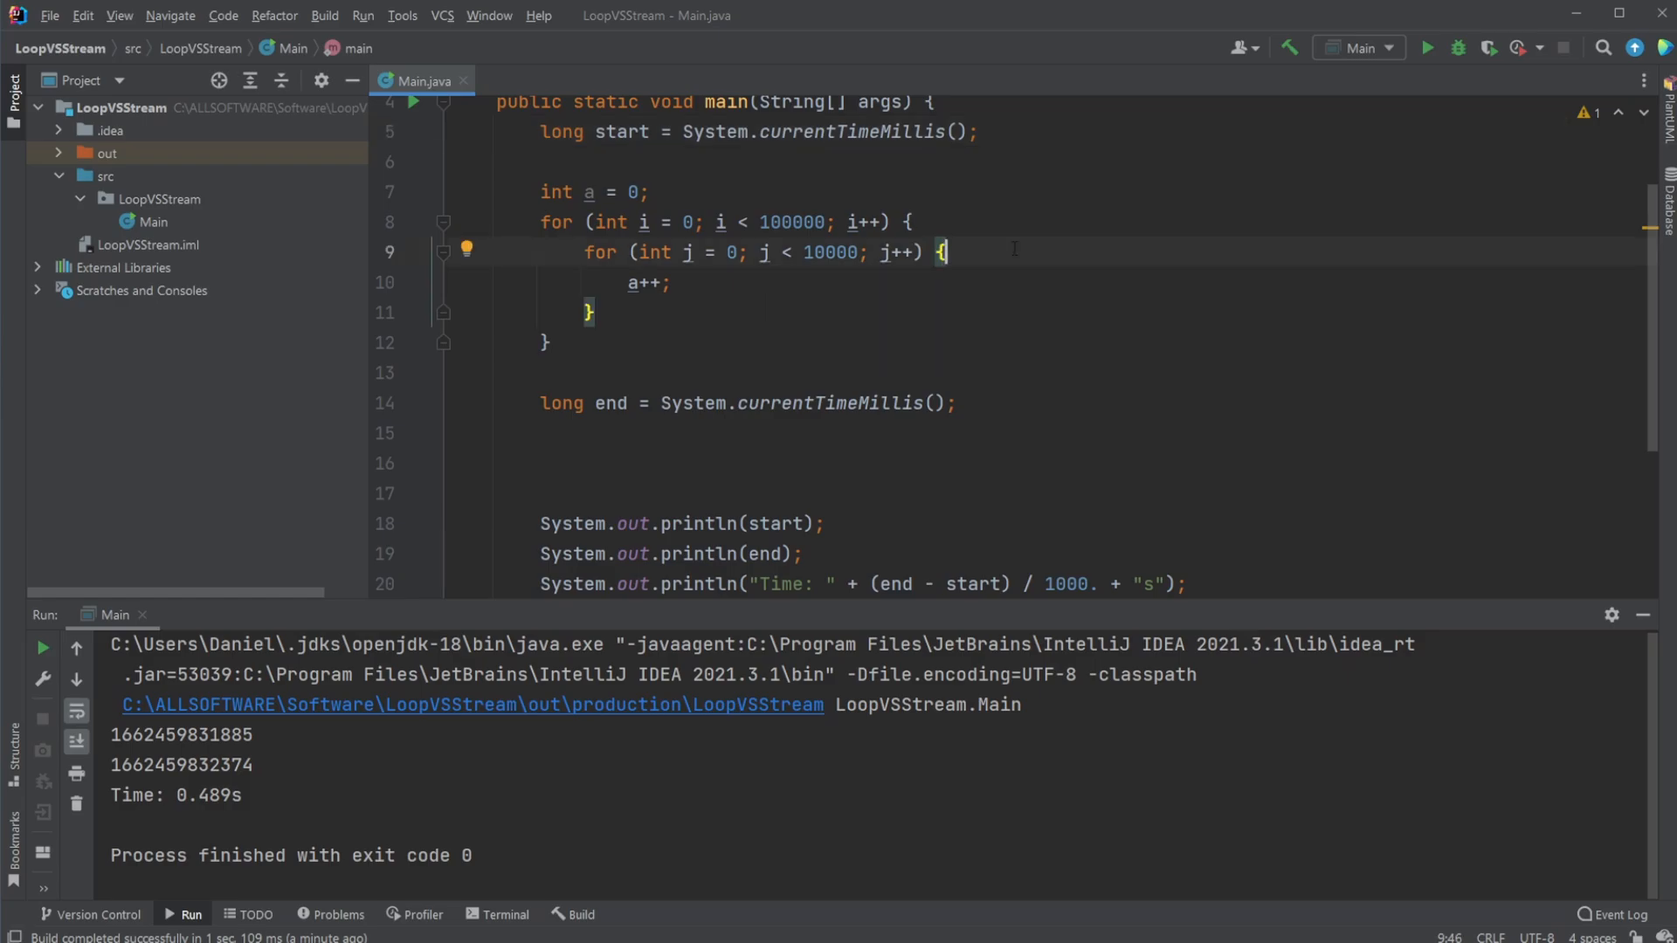